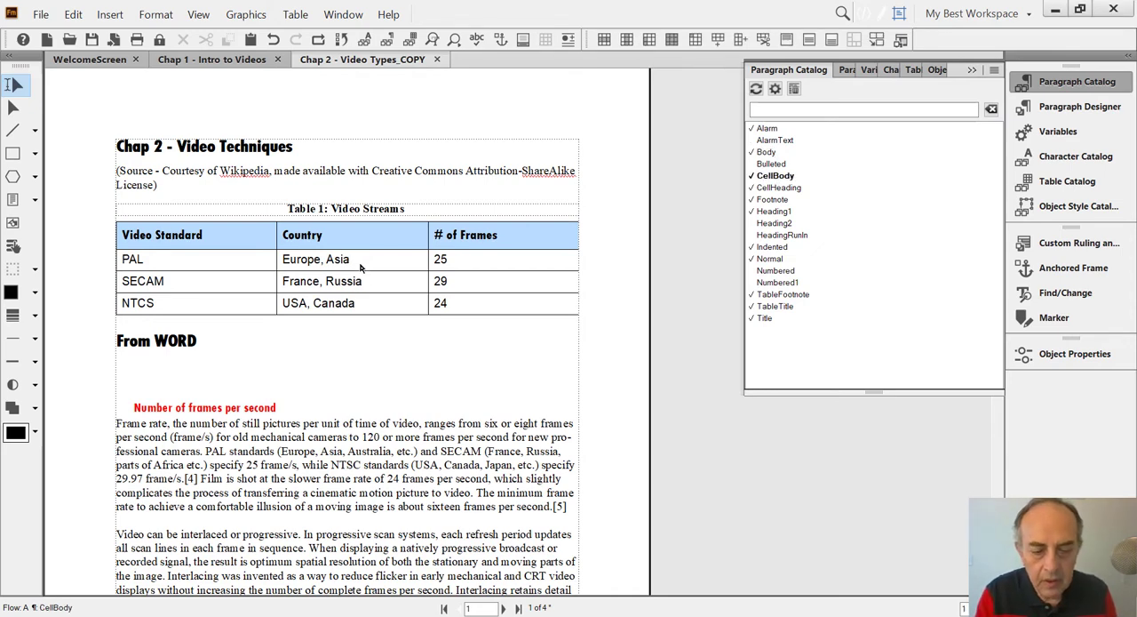
Open the Table Designer for the Video Streams table to see its Border Blue style
{"action": "key", "text": "ctrl+t"}
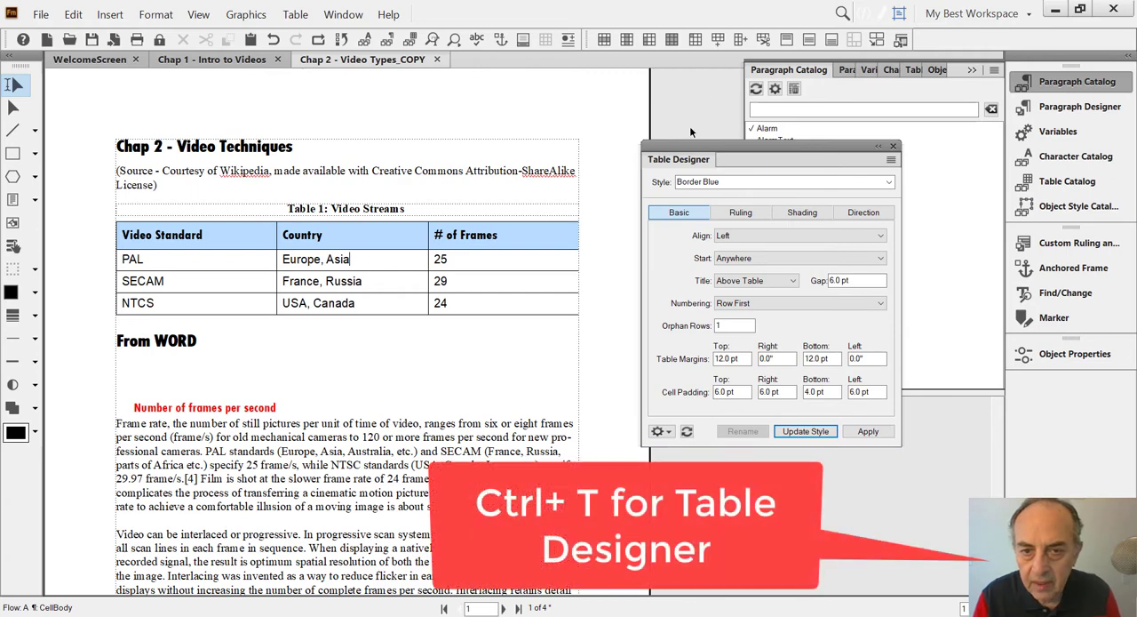
{"action": "left_click", "coordinate": [782, 181]}
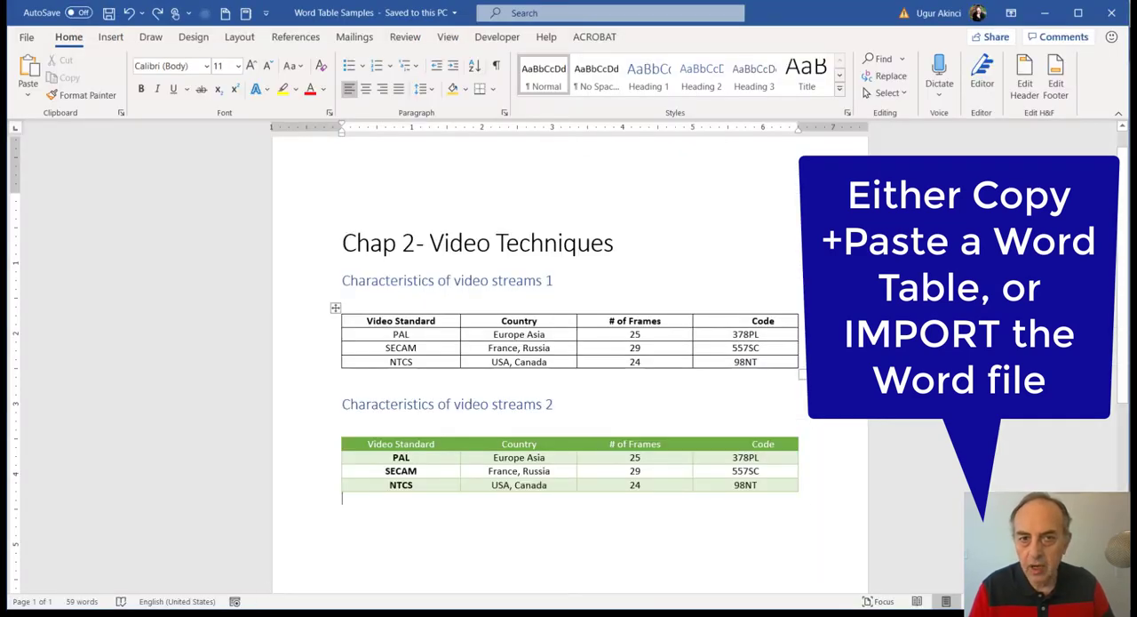
Scroll through the Word Table Samples document to view both video streams tables
{"action": "scroll", "scroll_direction": "down", "scroll_amount": 3}
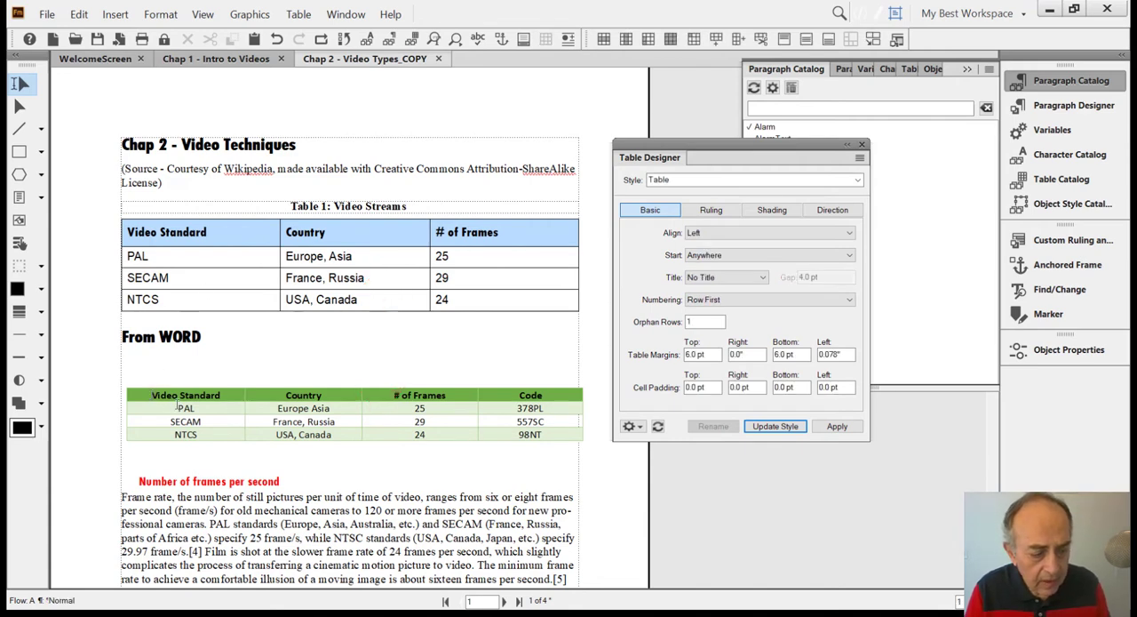
Apply the Border Blue table style to the pasted Word table
{"action": "left_click", "coordinate": [356, 413]}
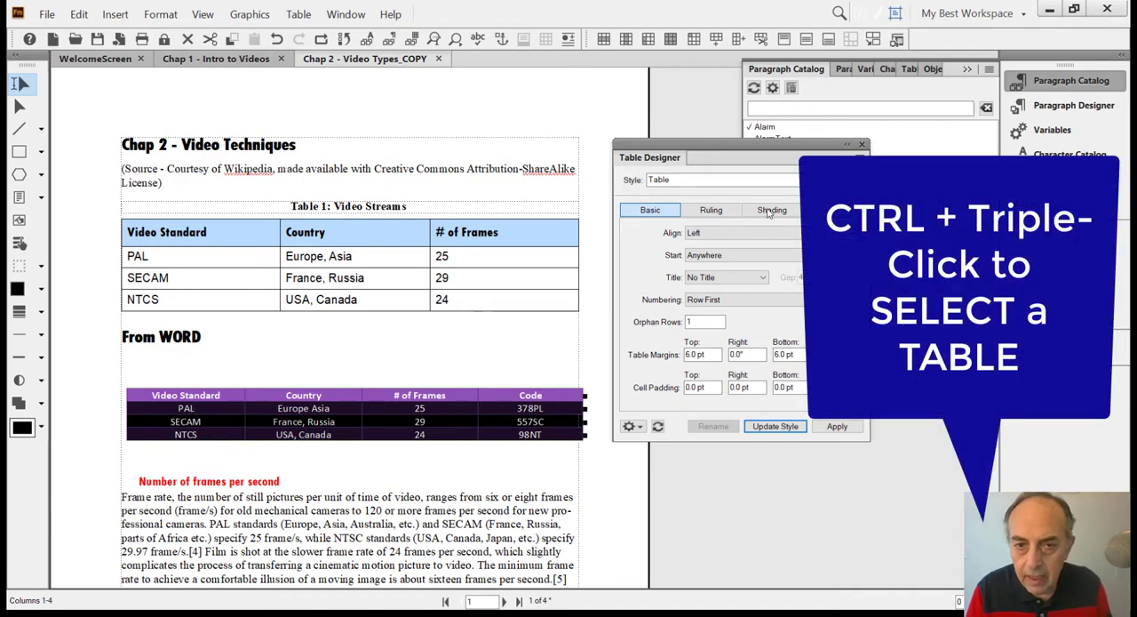
{"action": "left_click", "coordinate": [720, 179]}
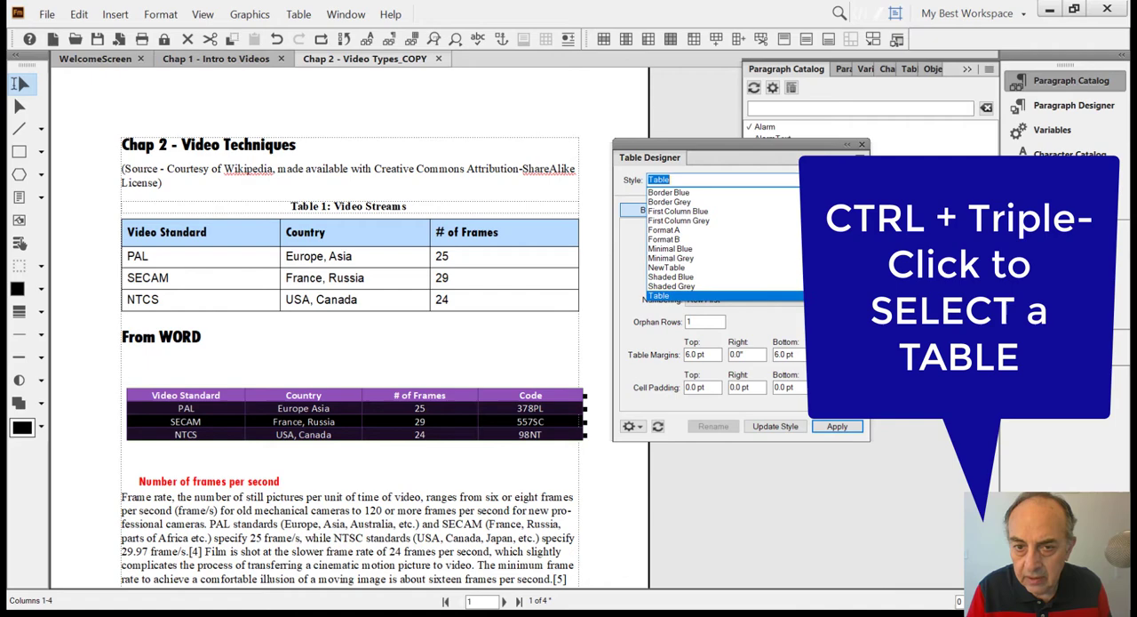
{"action": "left_click", "coordinate": [669, 191]}
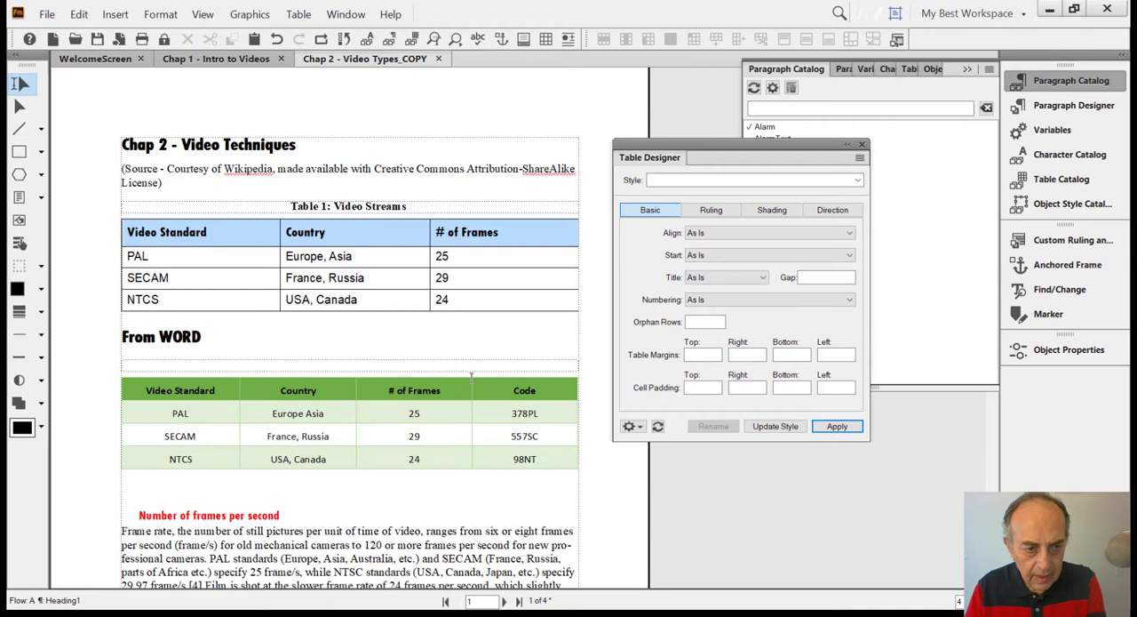
{"action": "left_click", "coordinate": [201, 336]}
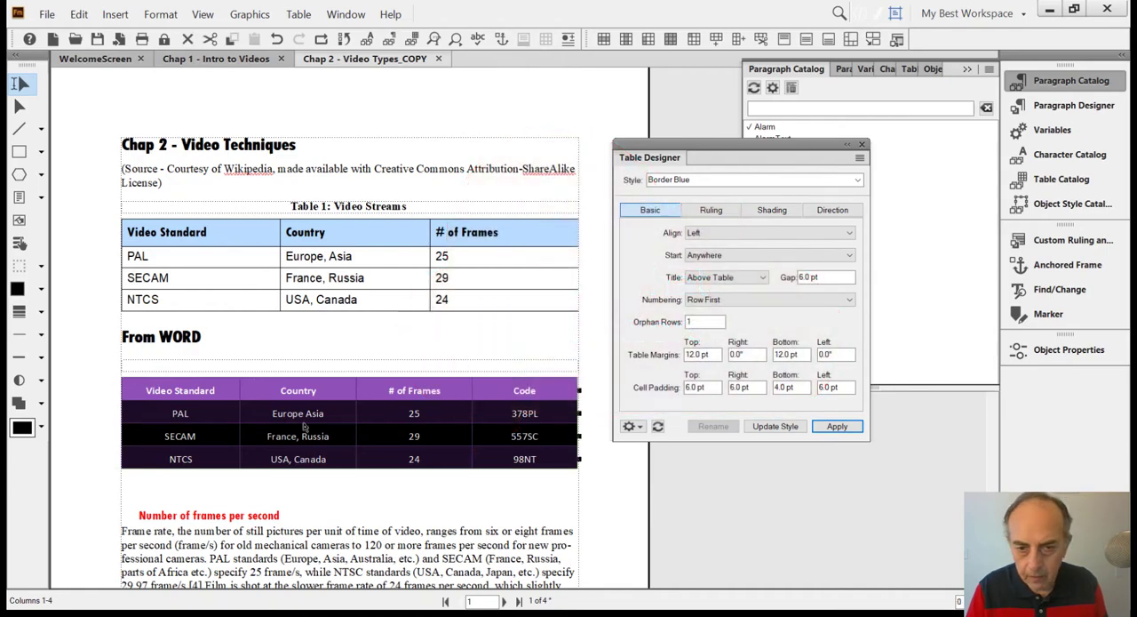
Compare current ruling and shading: pasted table custom edges, Video Streams From Table
{"action": "right_click", "coordinate": [297, 436]}
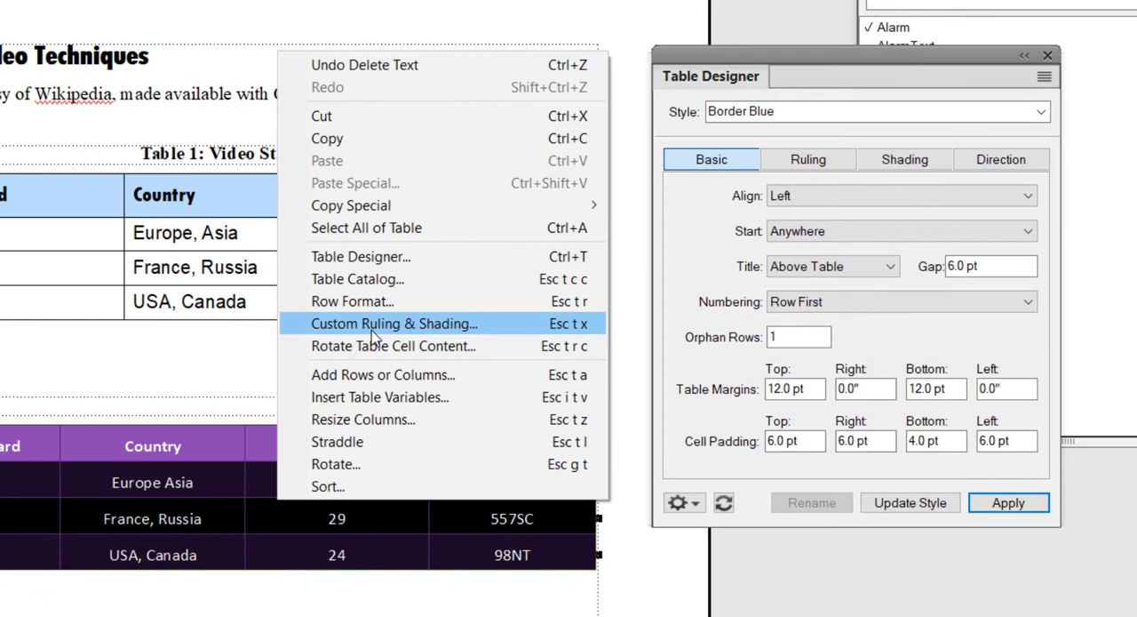
{"action": "left_click", "coordinate": [395, 324]}
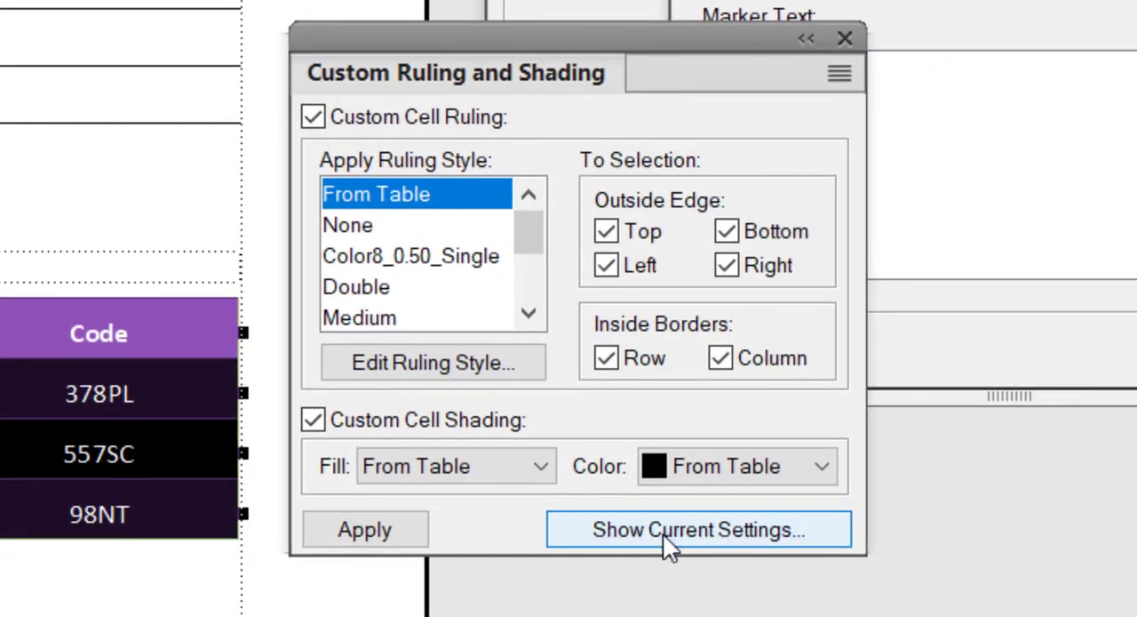
{"action": "left_click", "coordinate": [698, 528]}
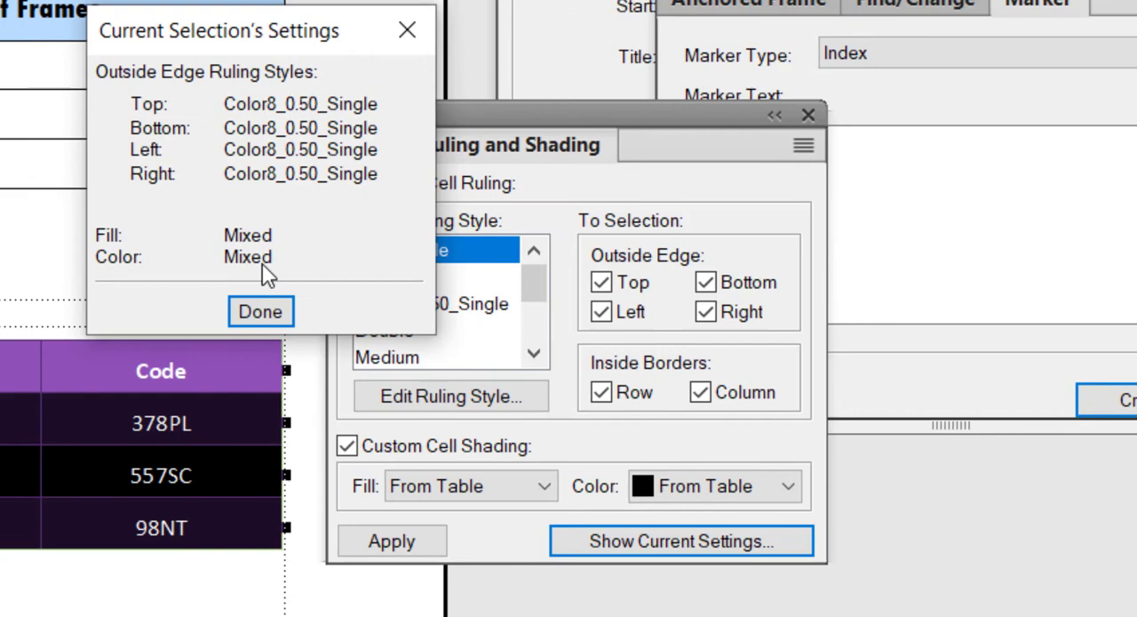
{"action": "mouse_move", "coordinate": [251, 207]}
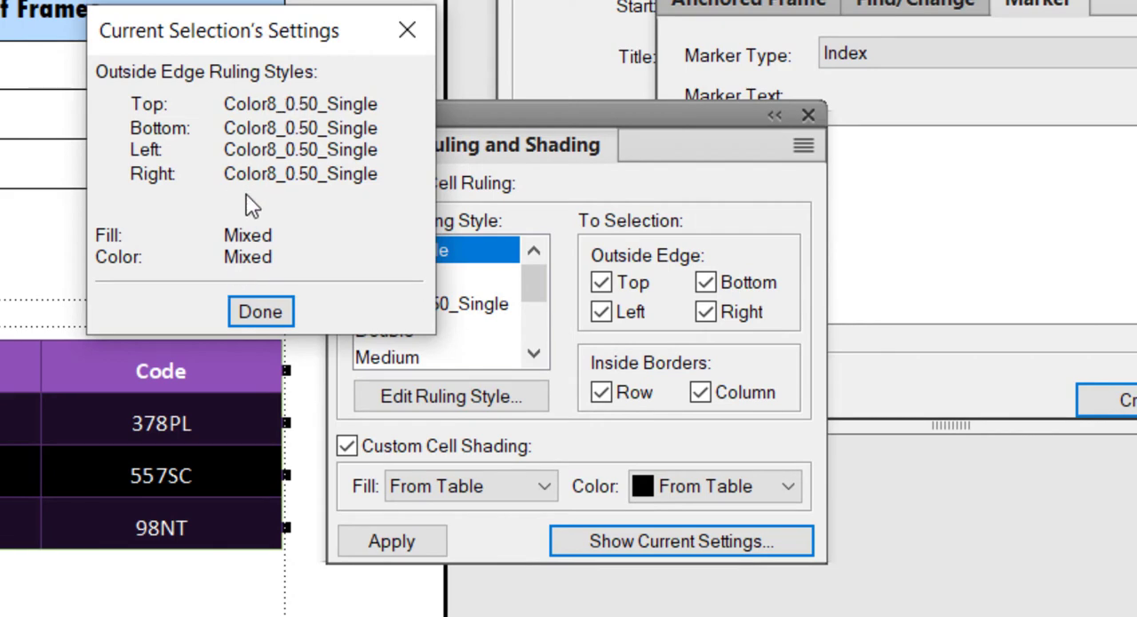
{"action": "left_click", "coordinate": [260, 311]}
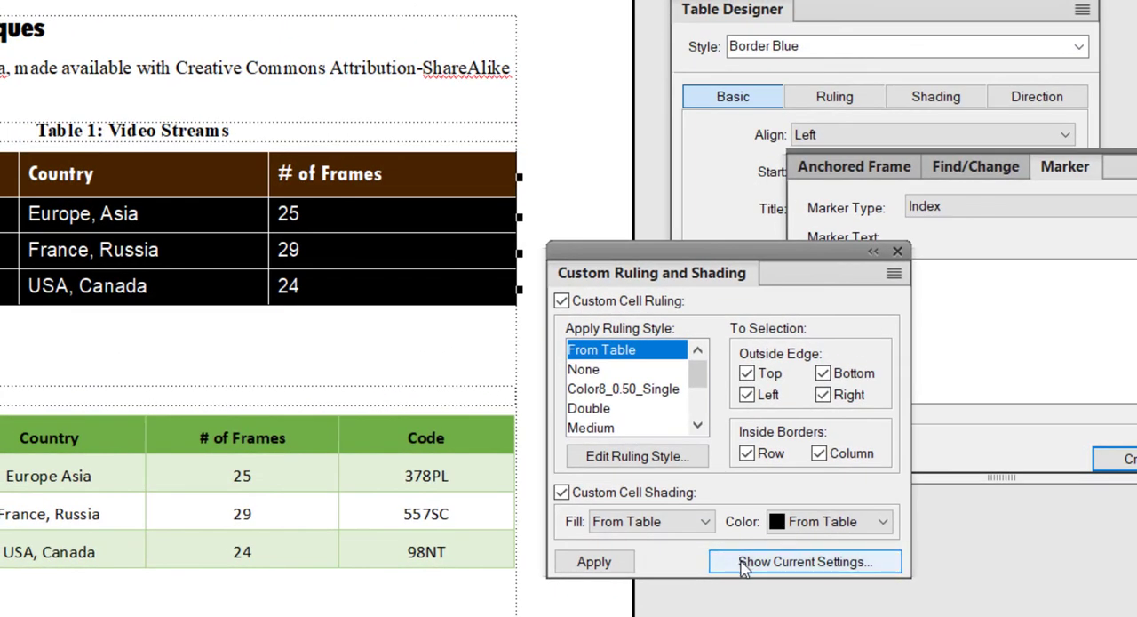
{"action": "left_click", "coordinate": [805, 561]}
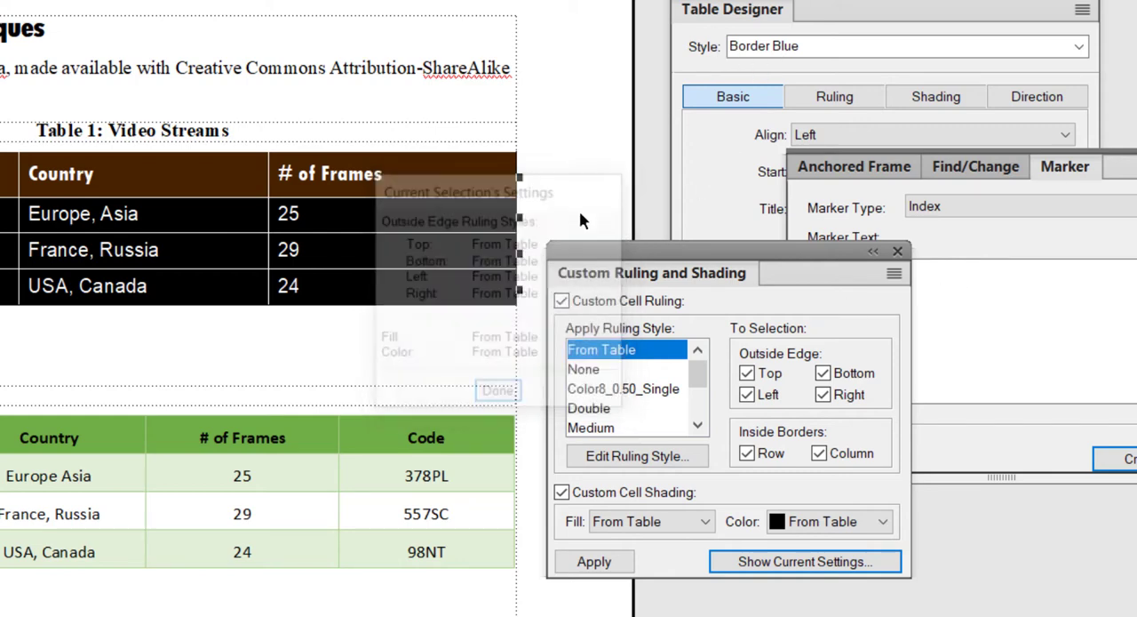
Set the pasted table's Custom Cell Shading Color to From Table and apply
{"action": "left_click", "coordinate": [498, 390]}
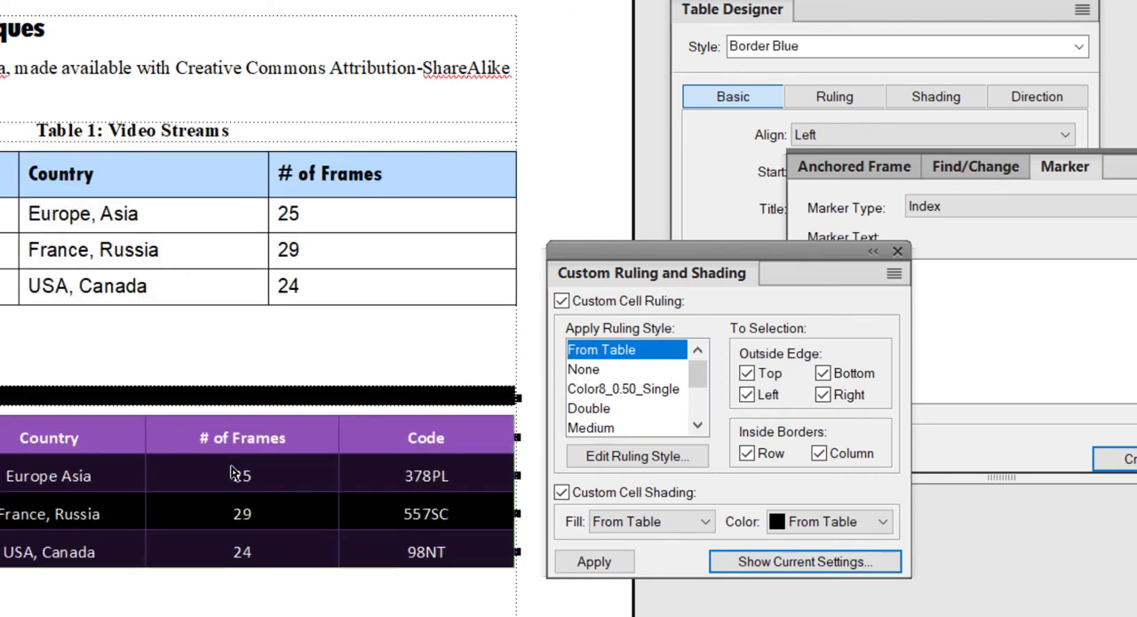
{"action": "mouse_move", "coordinate": [231, 483]}
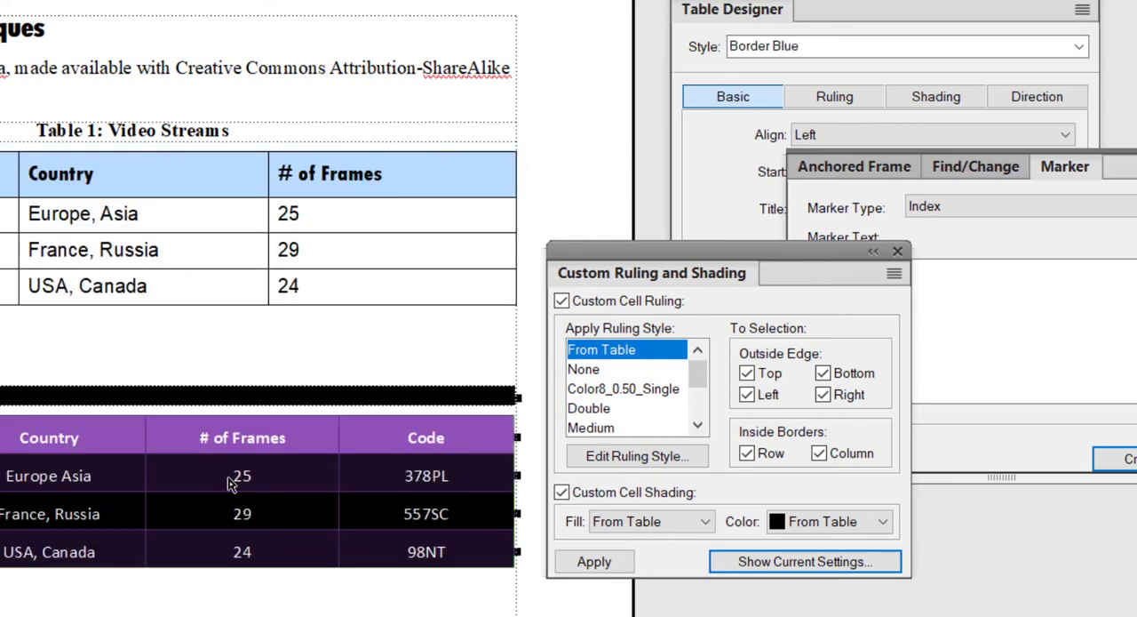
{"action": "mouse_move", "coordinate": [684, 549]}
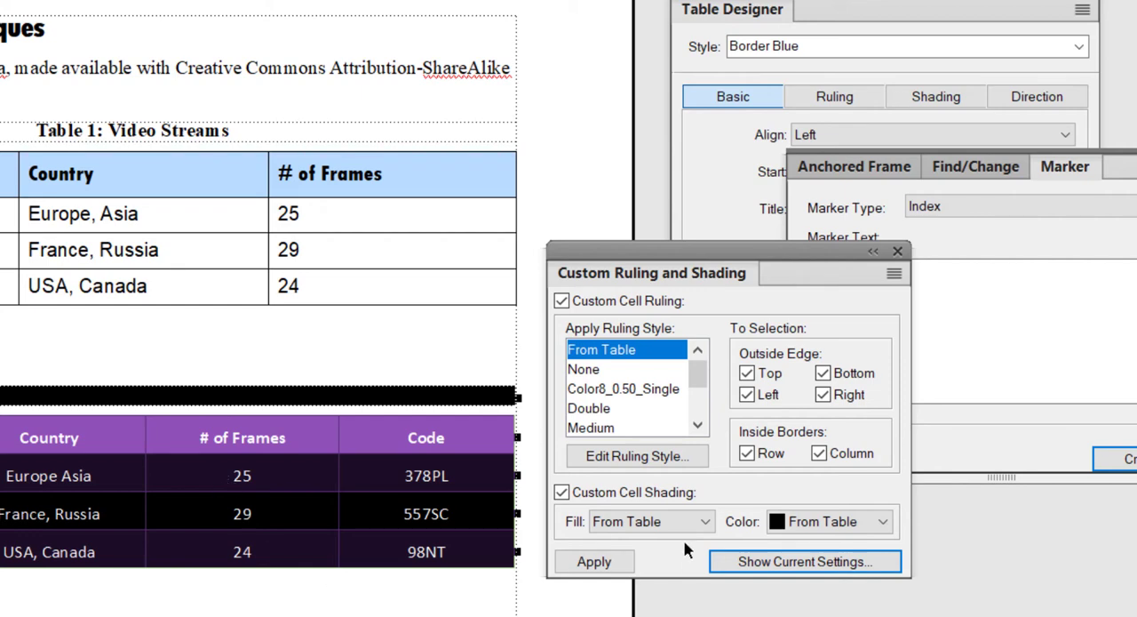
{"action": "mouse_move", "coordinate": [653, 402]}
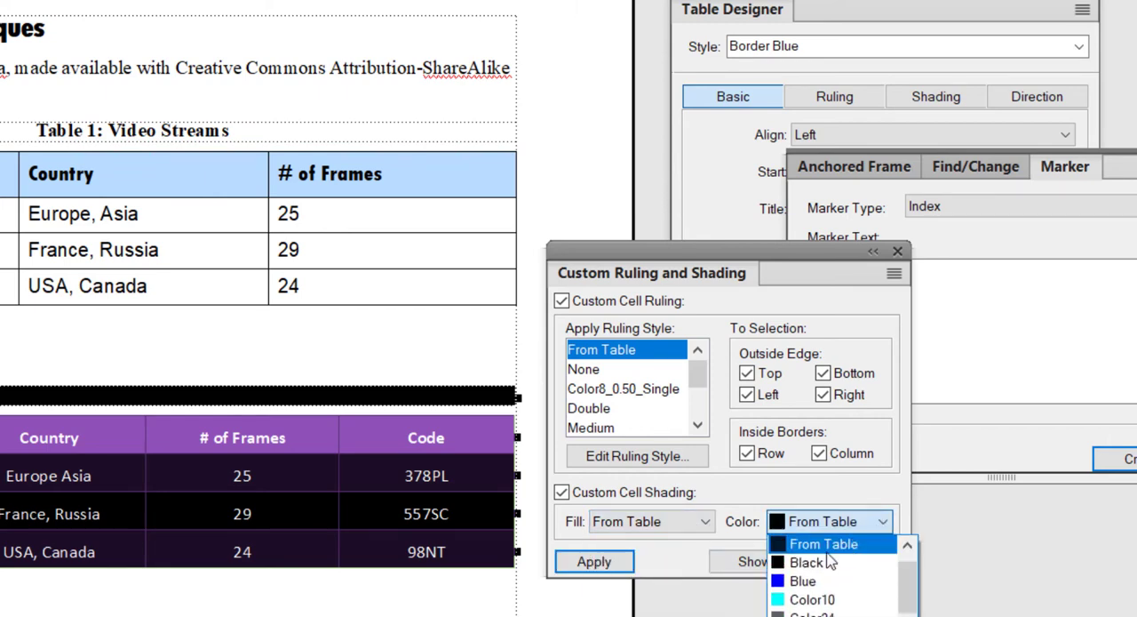
{"action": "left_click", "coordinate": [822, 543]}
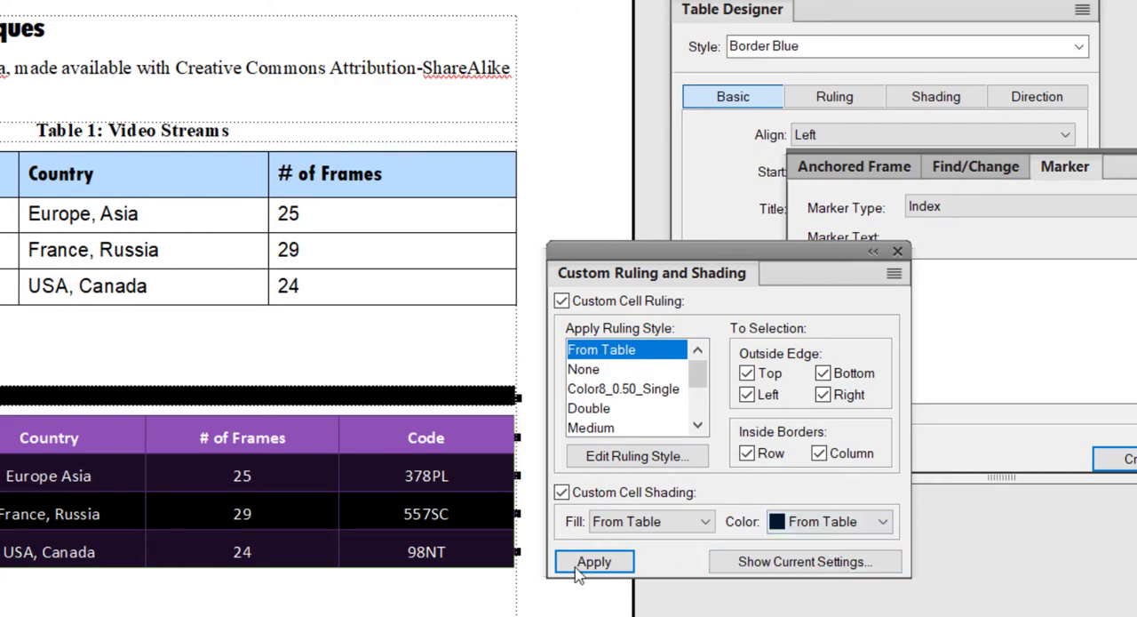
{"action": "left_click", "coordinate": [593, 561]}
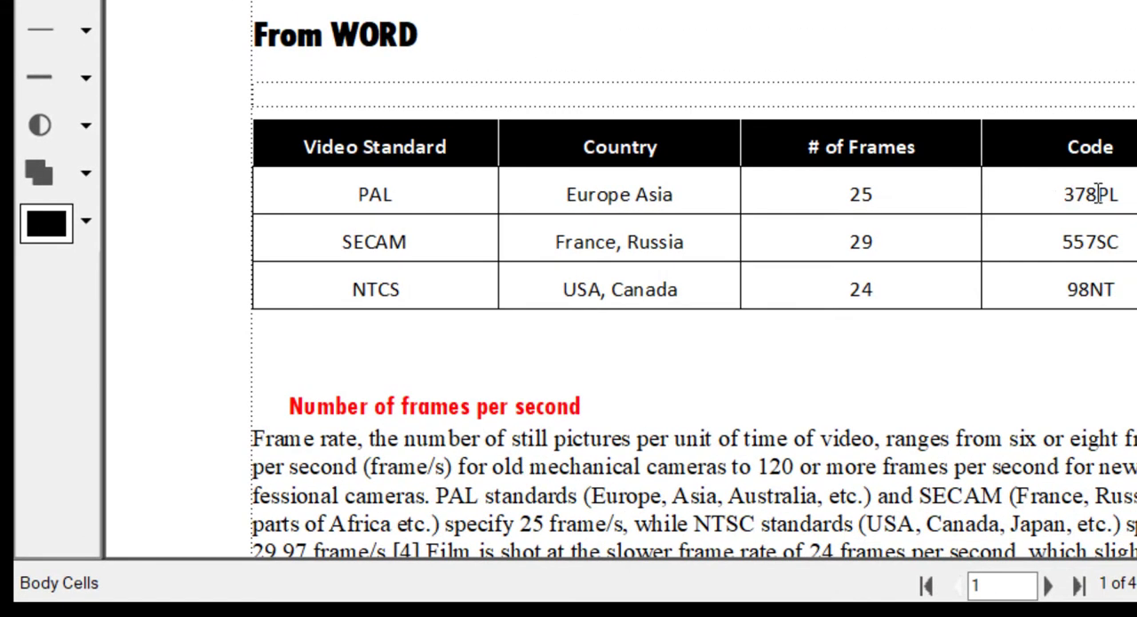
{"action": "left_click", "coordinate": [374, 194]}
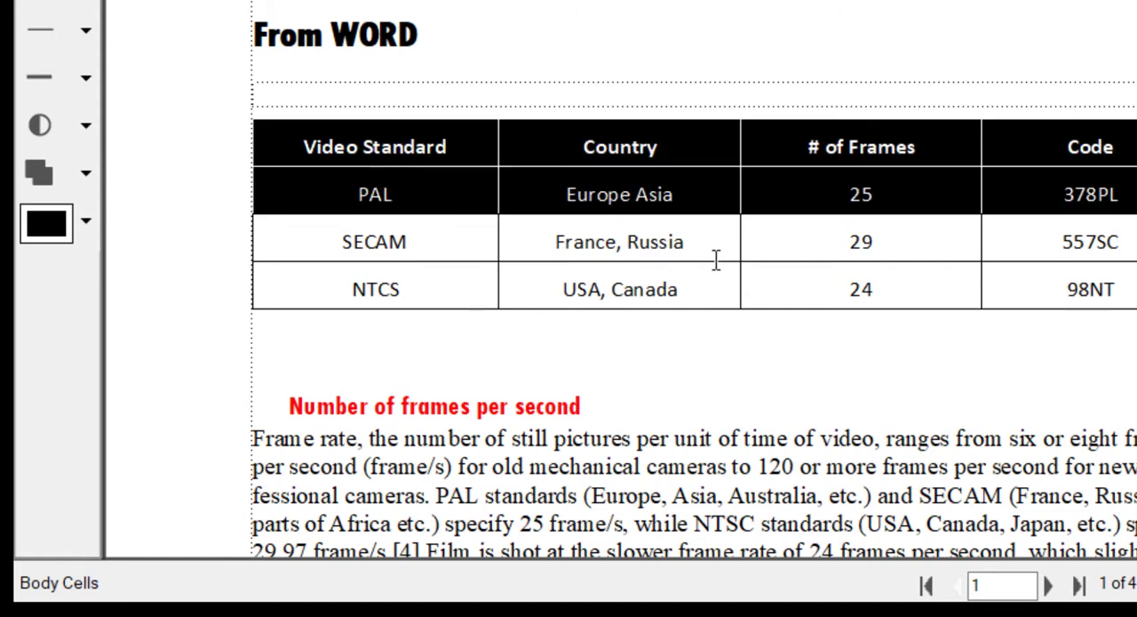
{"action": "mouse_move", "coordinate": [338, 156]}
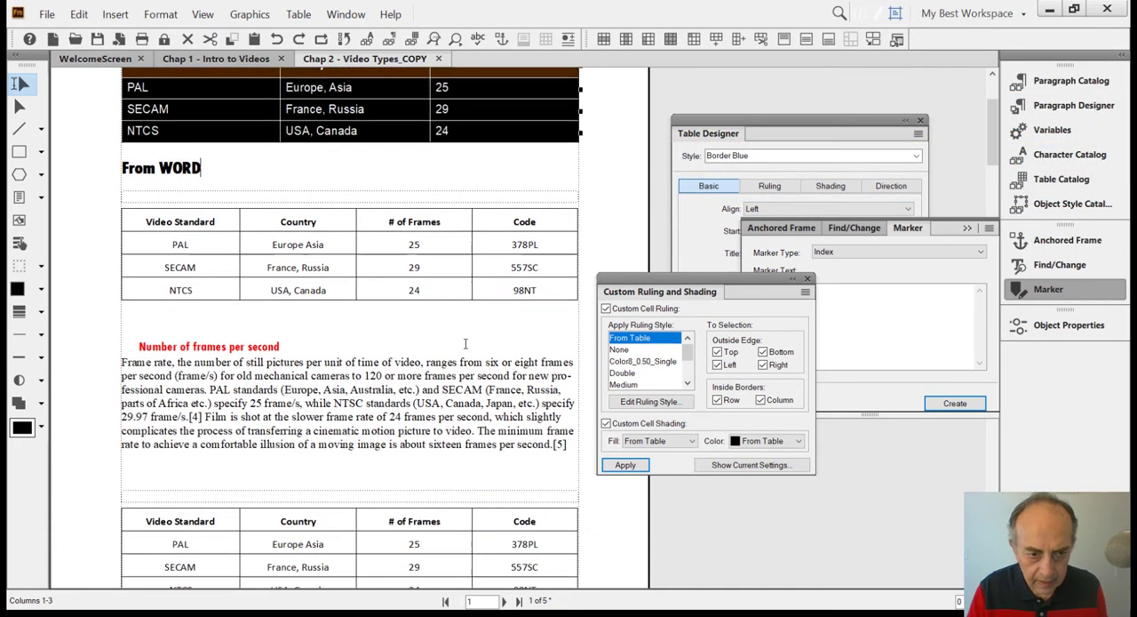
Scroll down the chapter to the imported video standards table
{"action": "scroll", "scroll_direction": "down", "scroll_amount": 3}
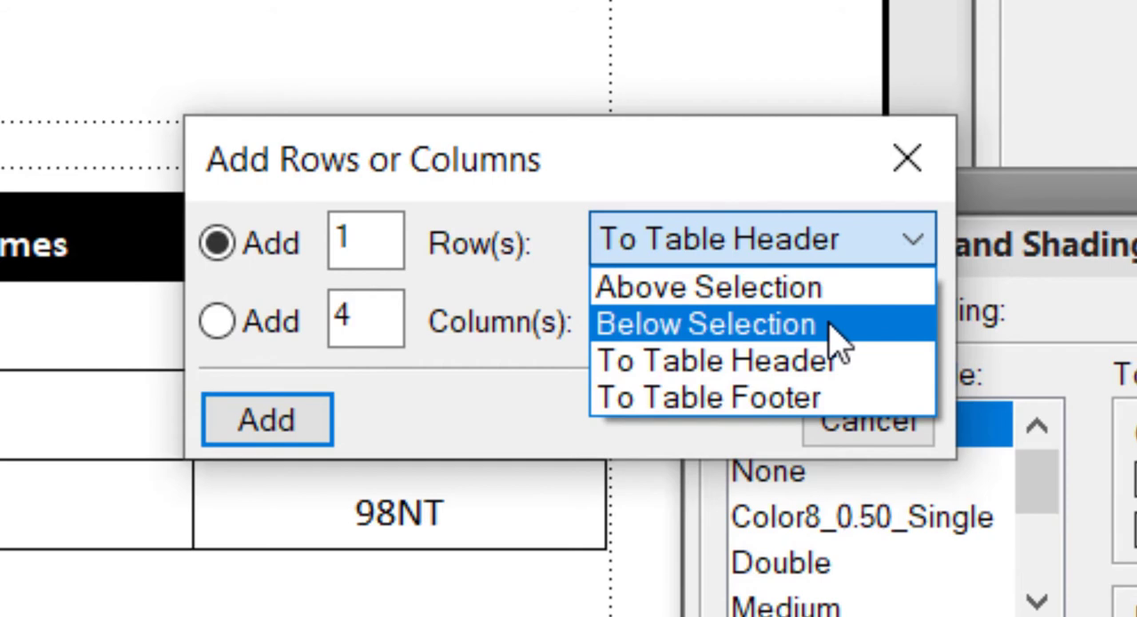
{"action": "mouse_move", "coordinate": [804, 360]}
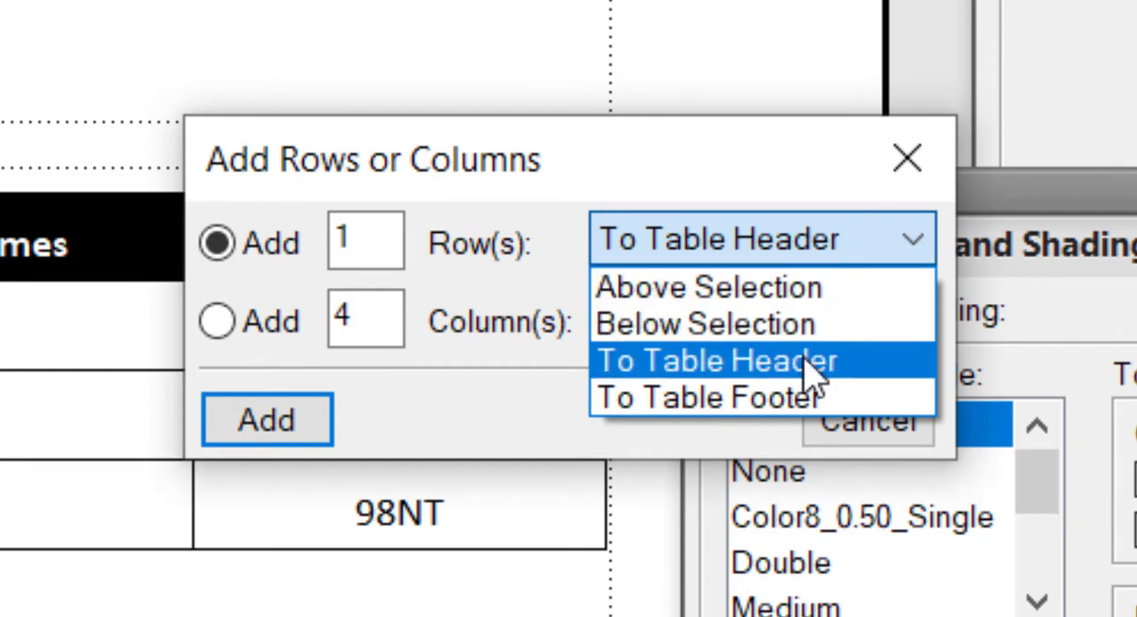
Add 1 row to the pasted table's header
{"action": "left_click", "coordinate": [713, 360]}
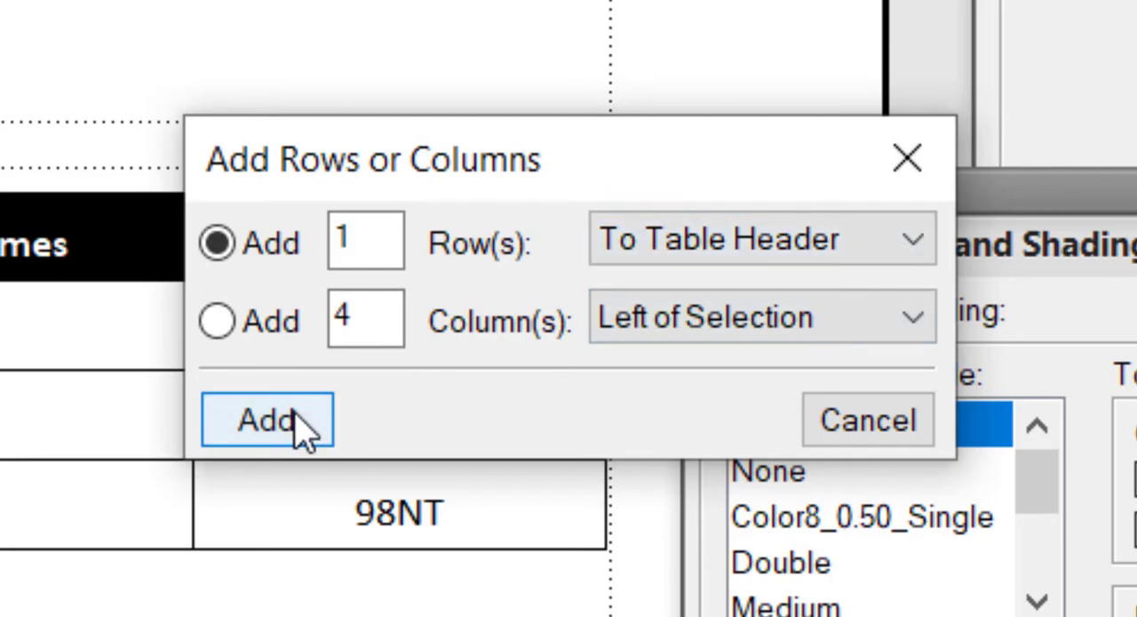
{"action": "left_click", "coordinate": [266, 420]}
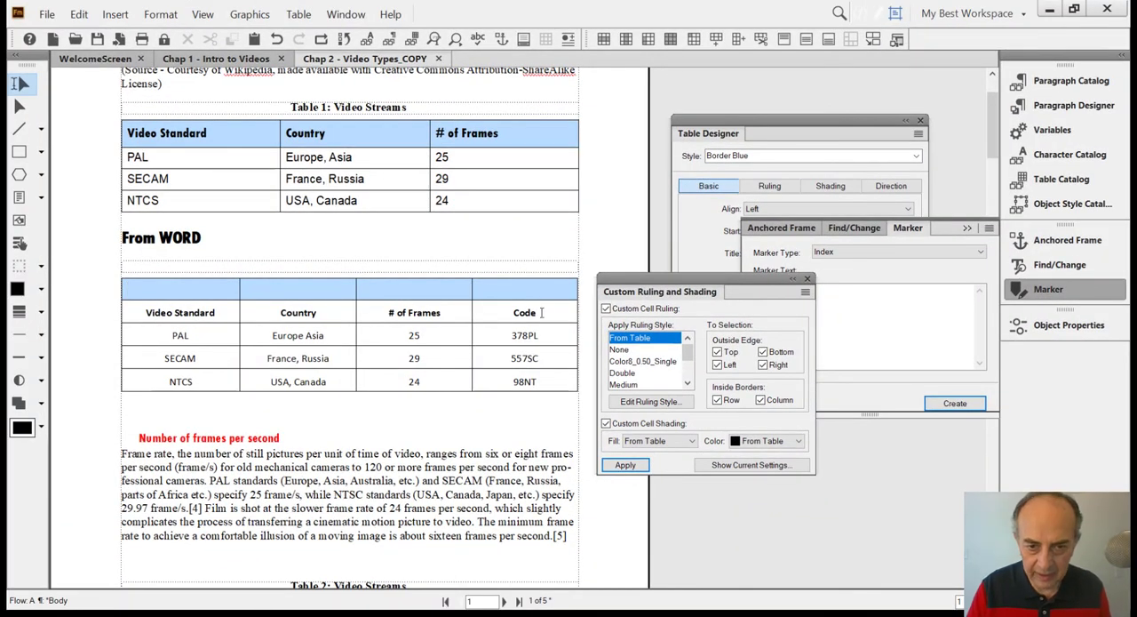
Cut the Video Standard titles row and paste it over the empty header row
{"action": "left_click", "coordinate": [180, 312]}
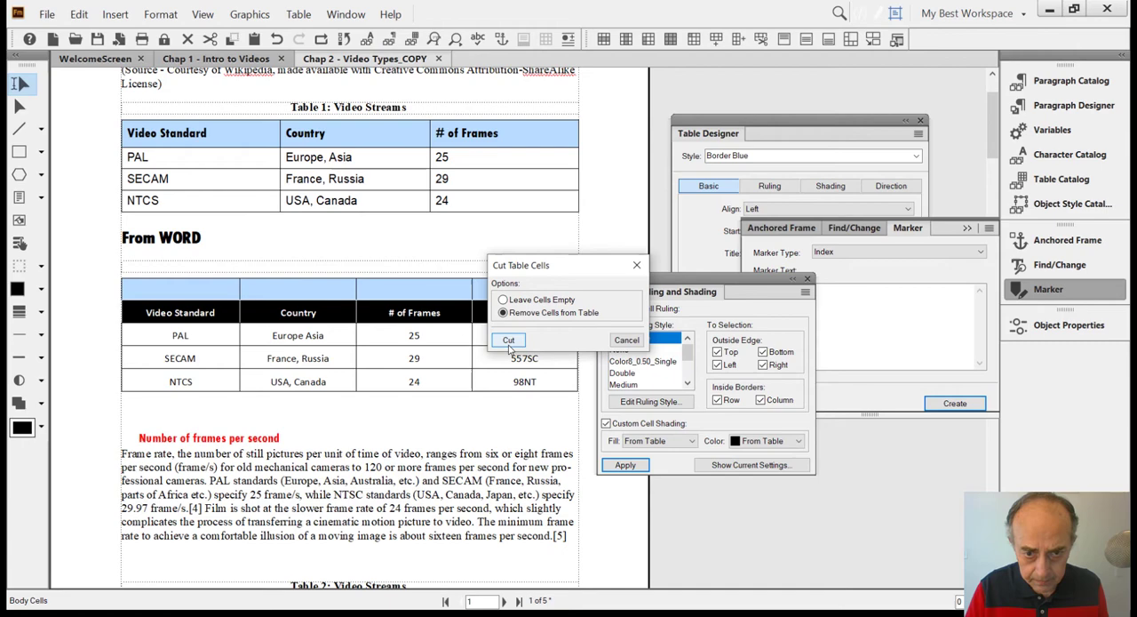
{"action": "left_click", "coordinate": [509, 340]}
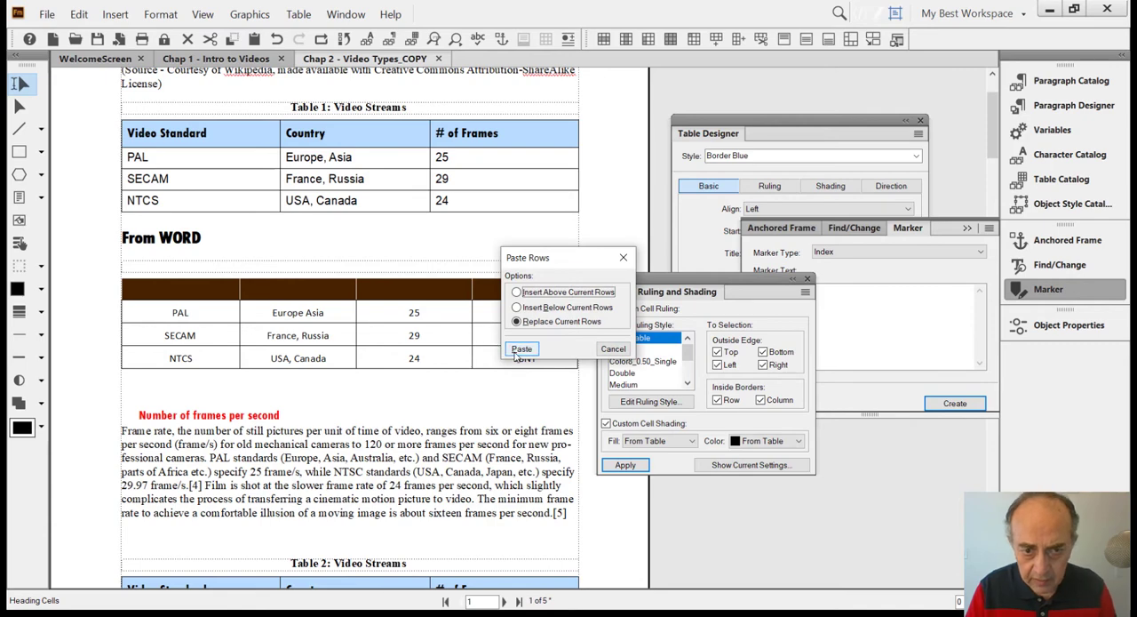
{"action": "left_click", "coordinate": [521, 349]}
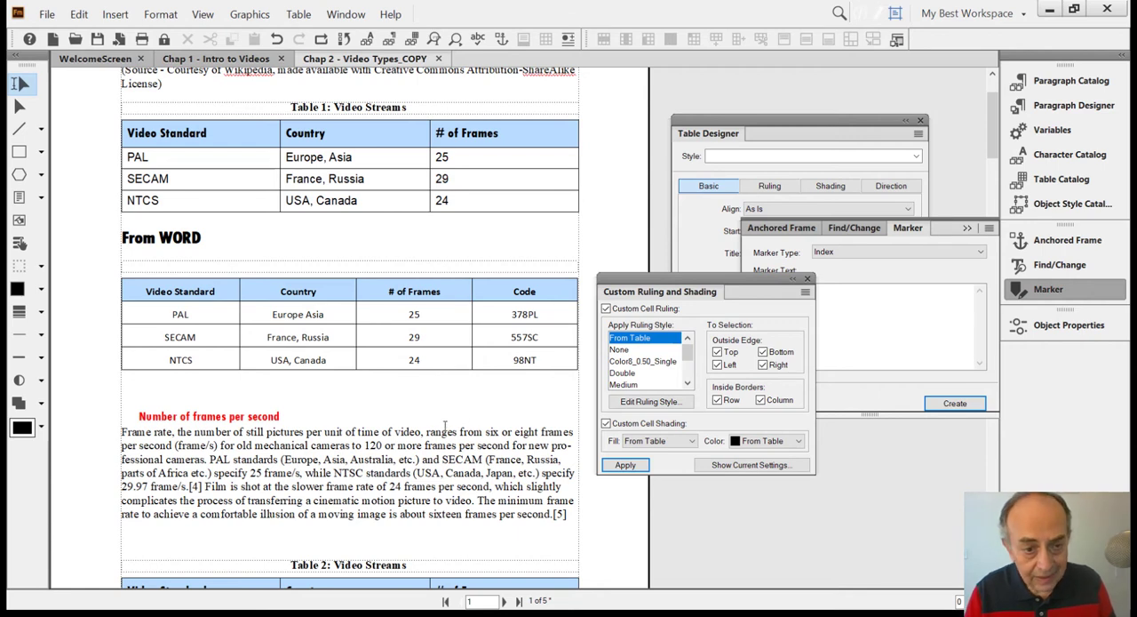
{"action": "left_click", "coordinate": [200, 200]}
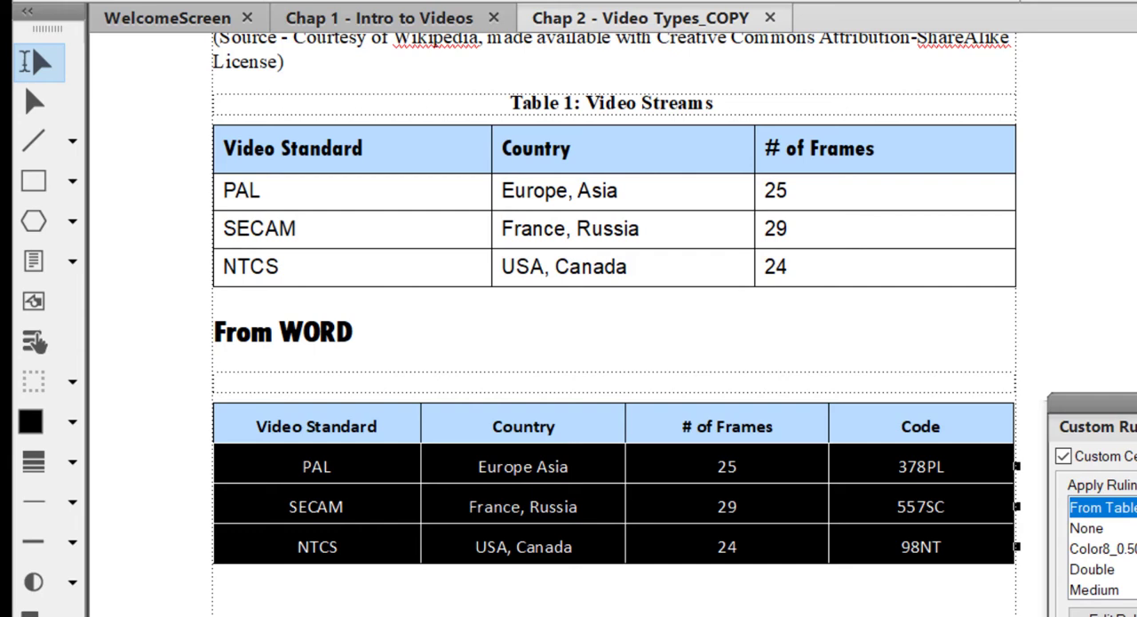
{"action": "mouse_move", "coordinate": [1122, 405]}
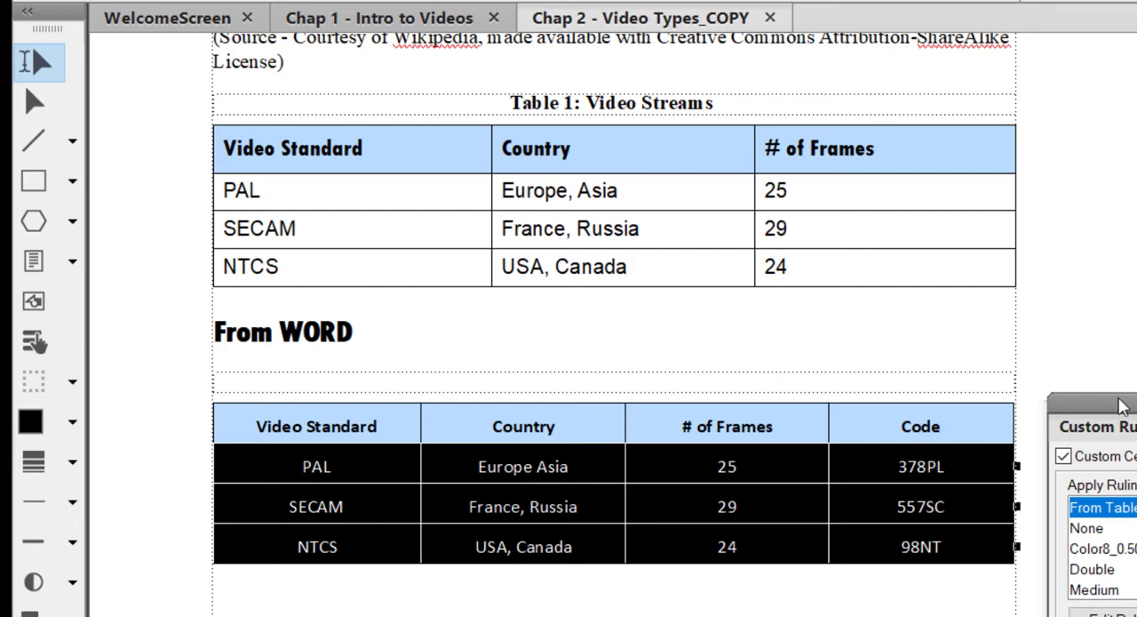
{"action": "mouse_move", "coordinate": [933, 542]}
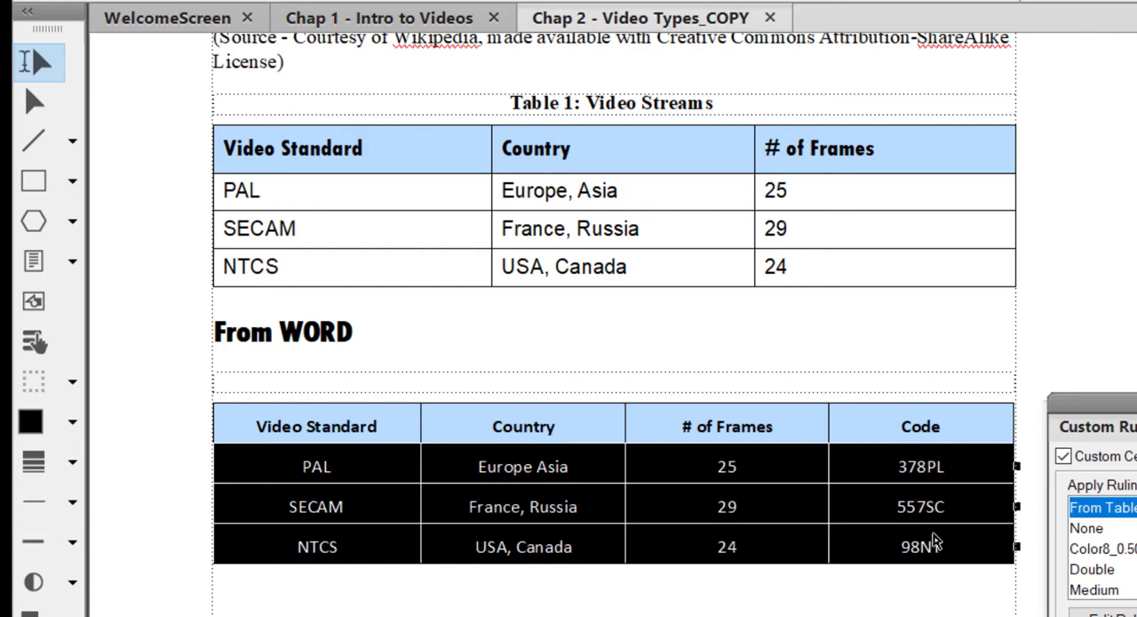
{"action": "mouse_move", "coordinate": [939, 545]}
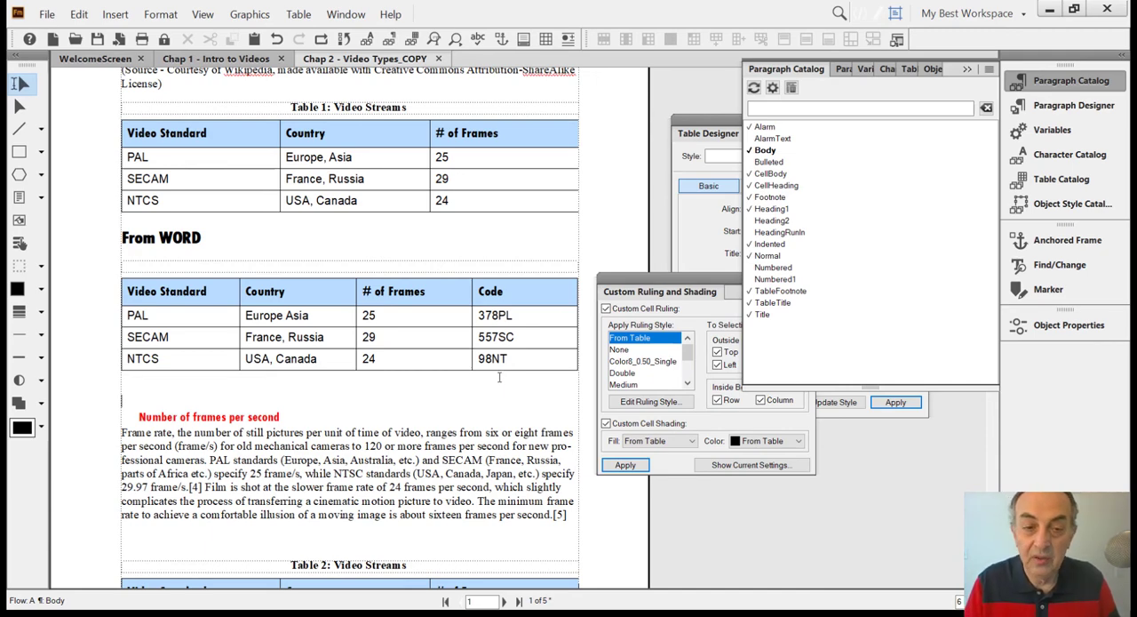
{"action": "mouse_move", "coordinate": [379, 394]}
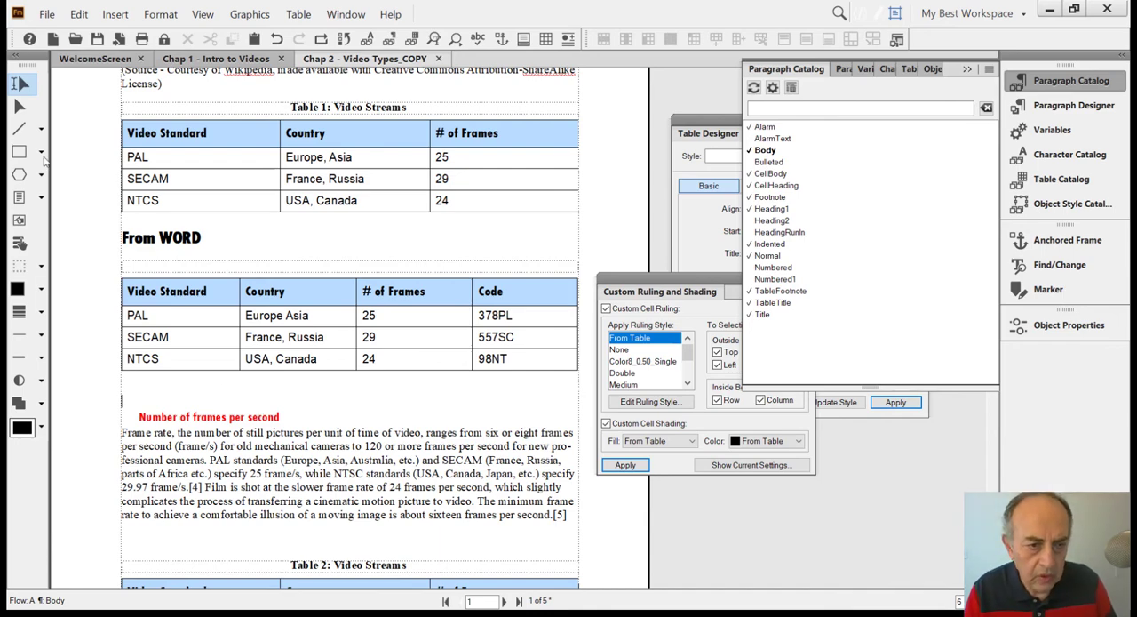
Start importing the Word Table Samples file through File > Import > File
{"action": "left_click", "coordinate": [46, 14]}
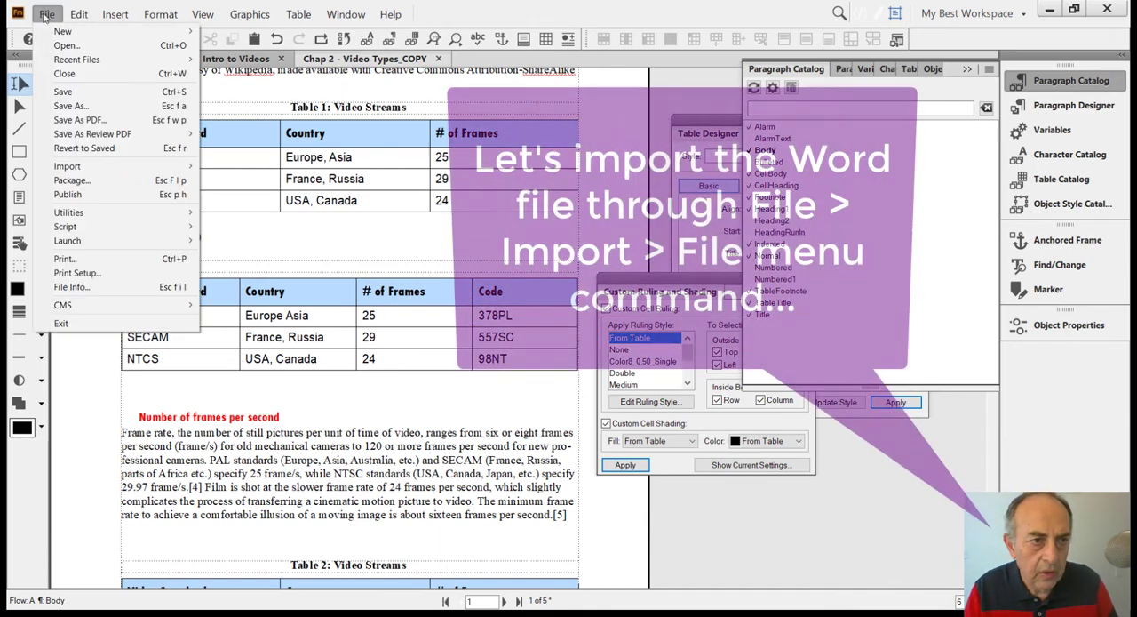
{"action": "mouse_move", "coordinate": [66, 166]}
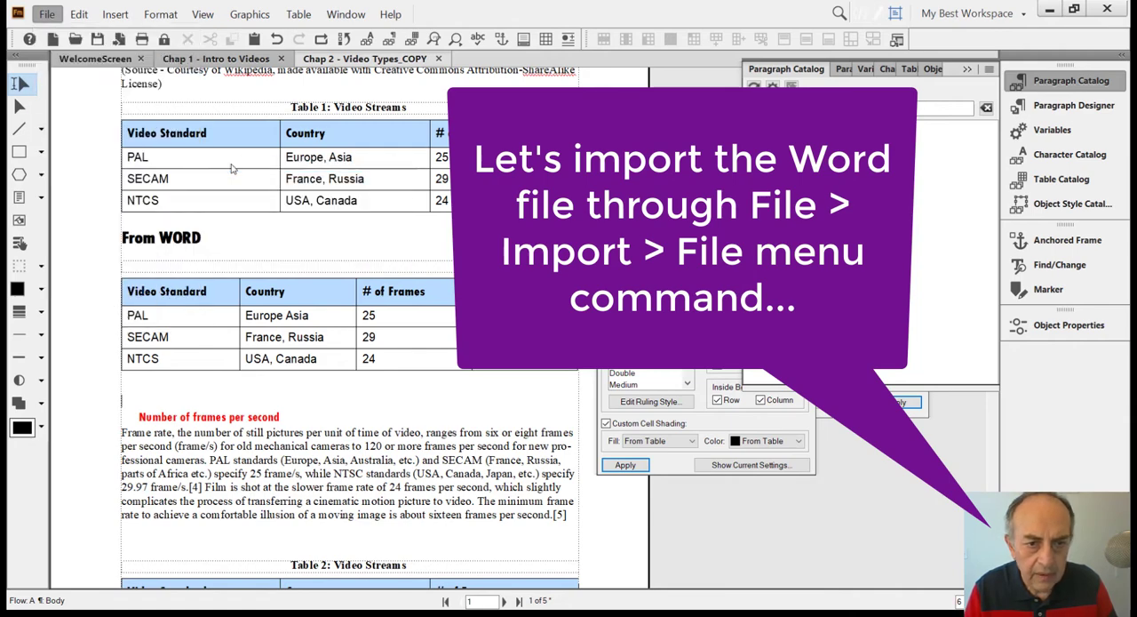
{"action": "left_click", "coordinate": [46, 14]}
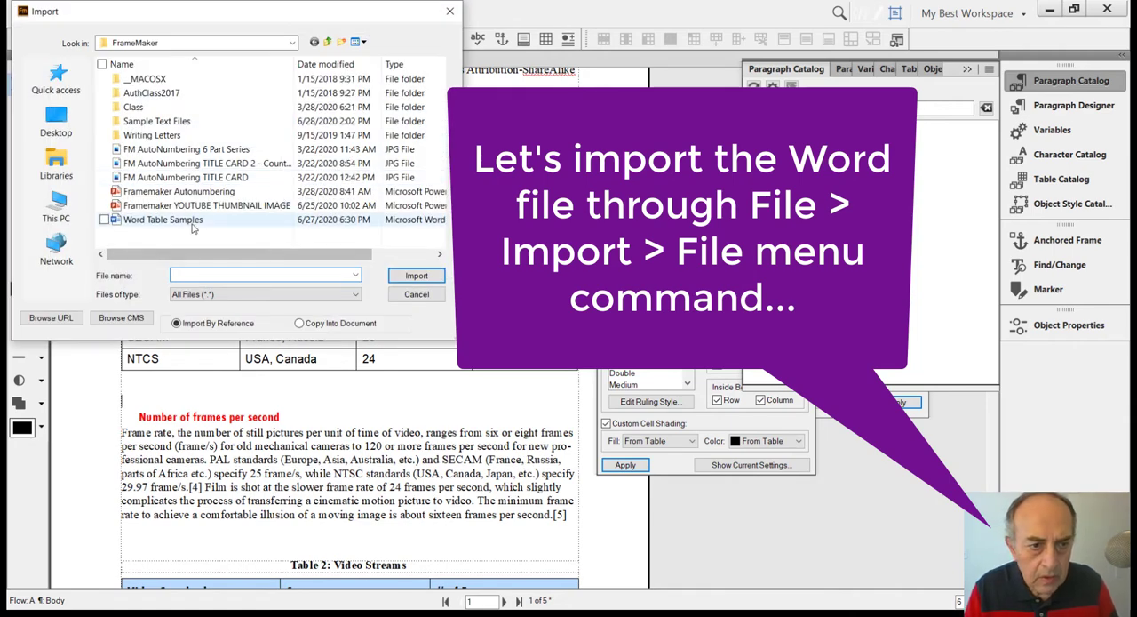
{"action": "left_click", "coordinate": [162, 219]}
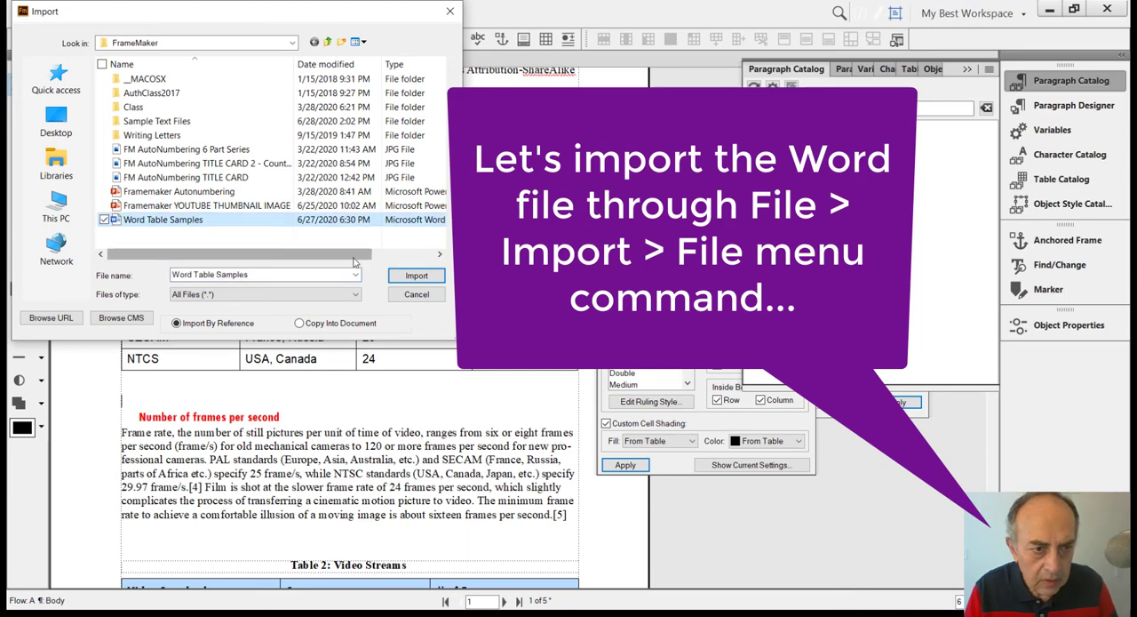
{"action": "left_click", "coordinate": [416, 275]}
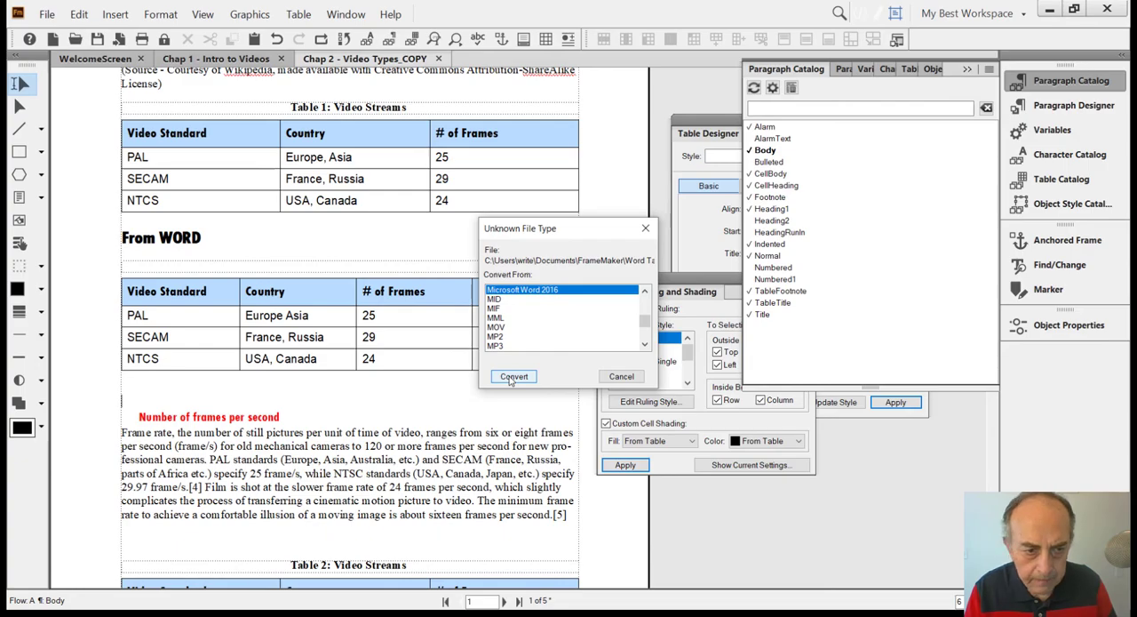
Convert as Microsoft Word 2016 and import Main Flow by reference
{"action": "left_click", "coordinate": [514, 375]}
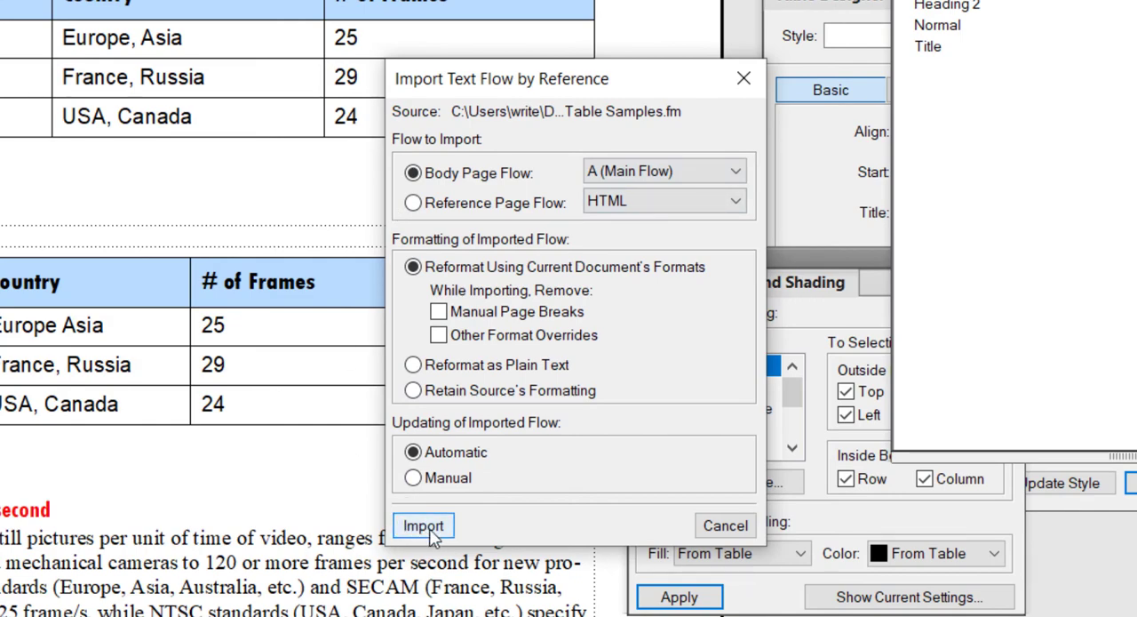
{"action": "left_click", "coordinate": [423, 525]}
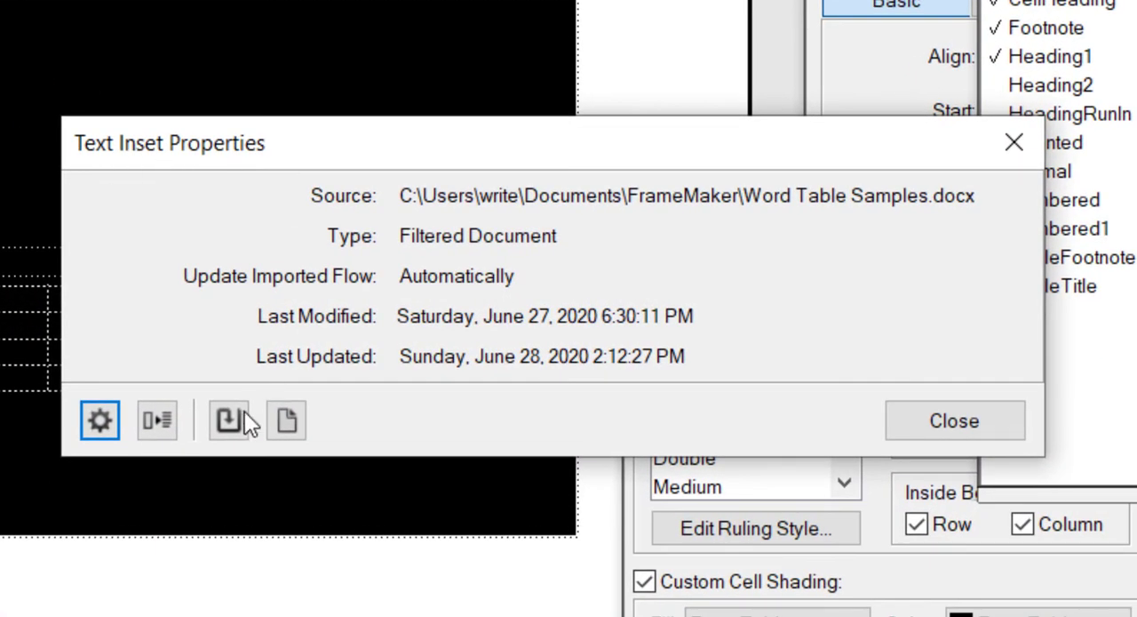
{"action": "mouse_move", "coordinate": [157, 420]}
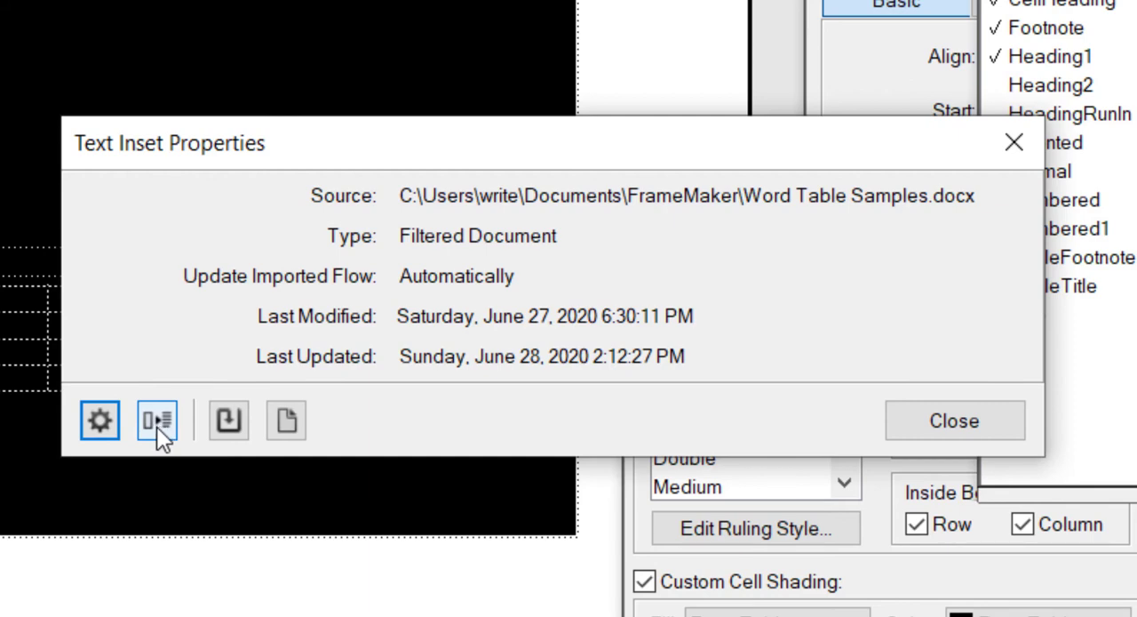
Convert the selected Word text inset to plain editable text, accepting the no-undo warning
{"action": "left_click", "coordinate": [157, 421]}
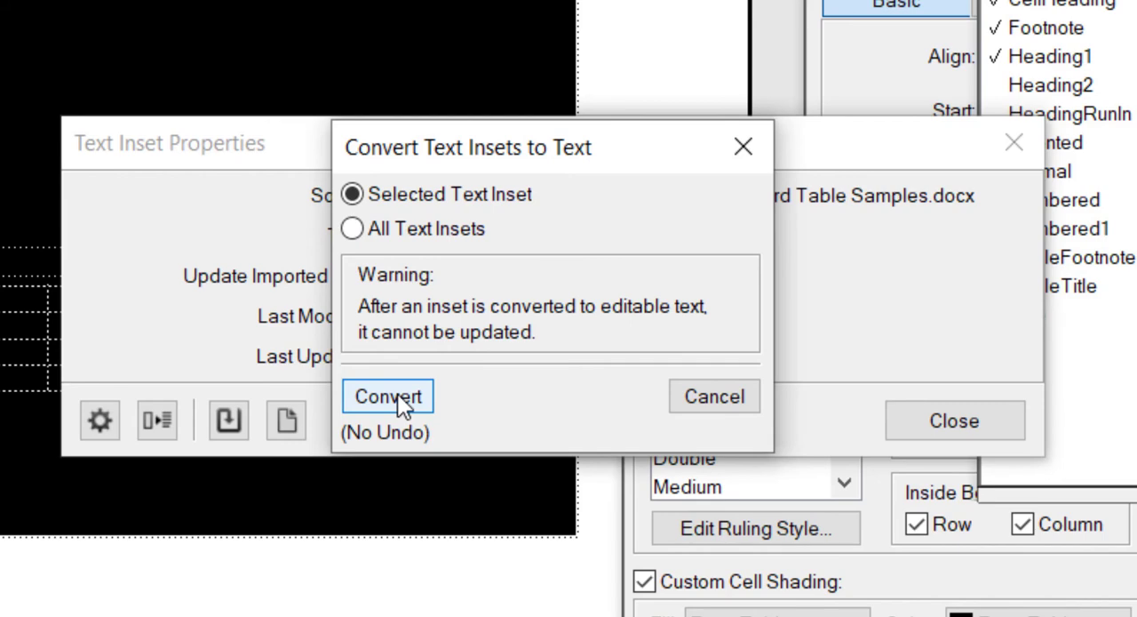
{"action": "left_click", "coordinate": [386, 396]}
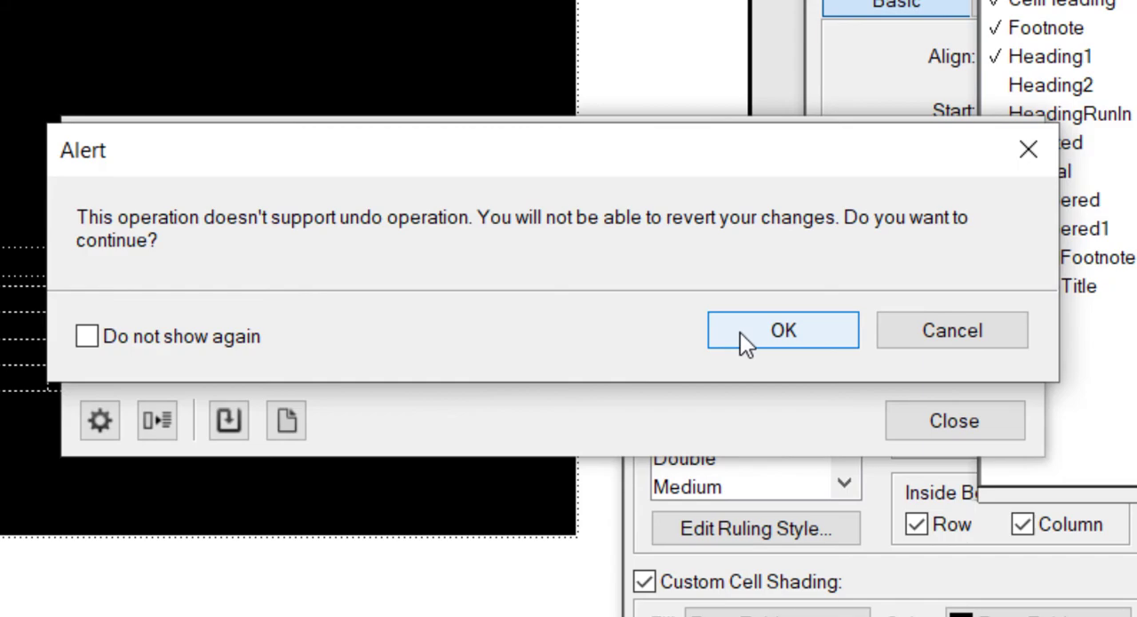
{"action": "left_click", "coordinate": [783, 330]}
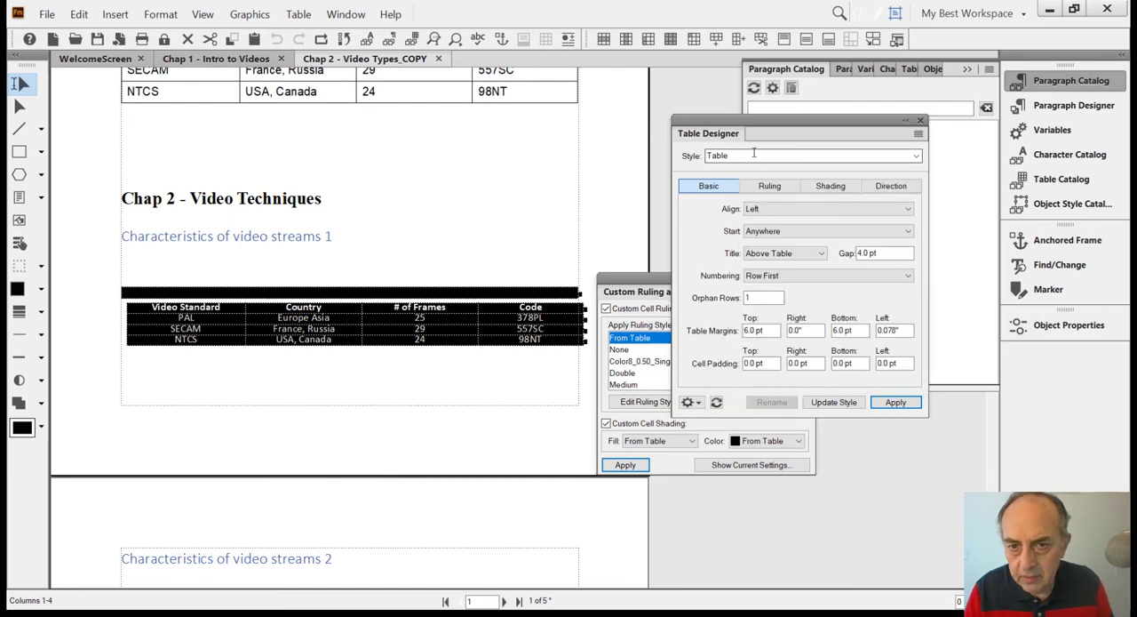
Apply the Border Blue style to the imported video standards table in Table Designer
{"action": "left_click", "coordinate": [917, 155]}
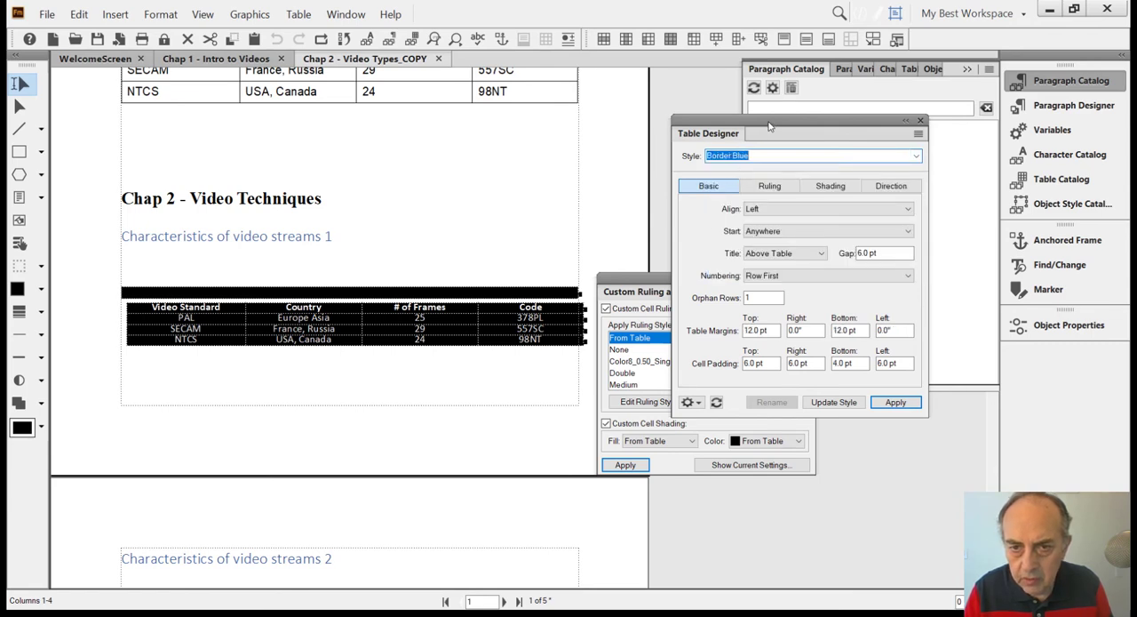
{"action": "left_click", "coordinate": [895, 402]}
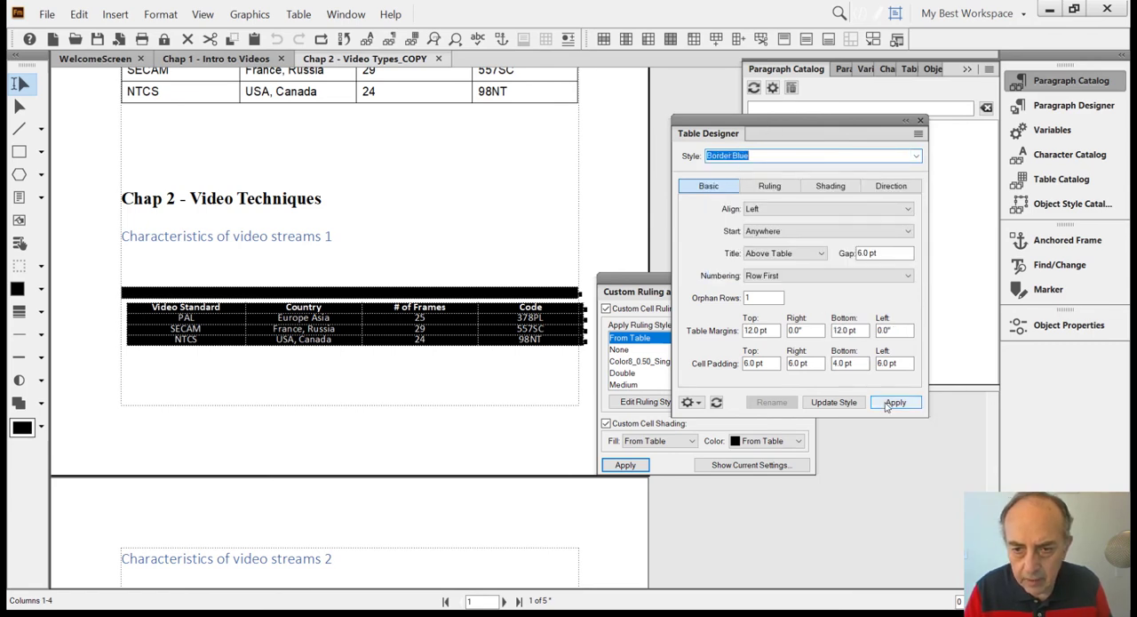
{"action": "left_click", "coordinate": [896, 402]}
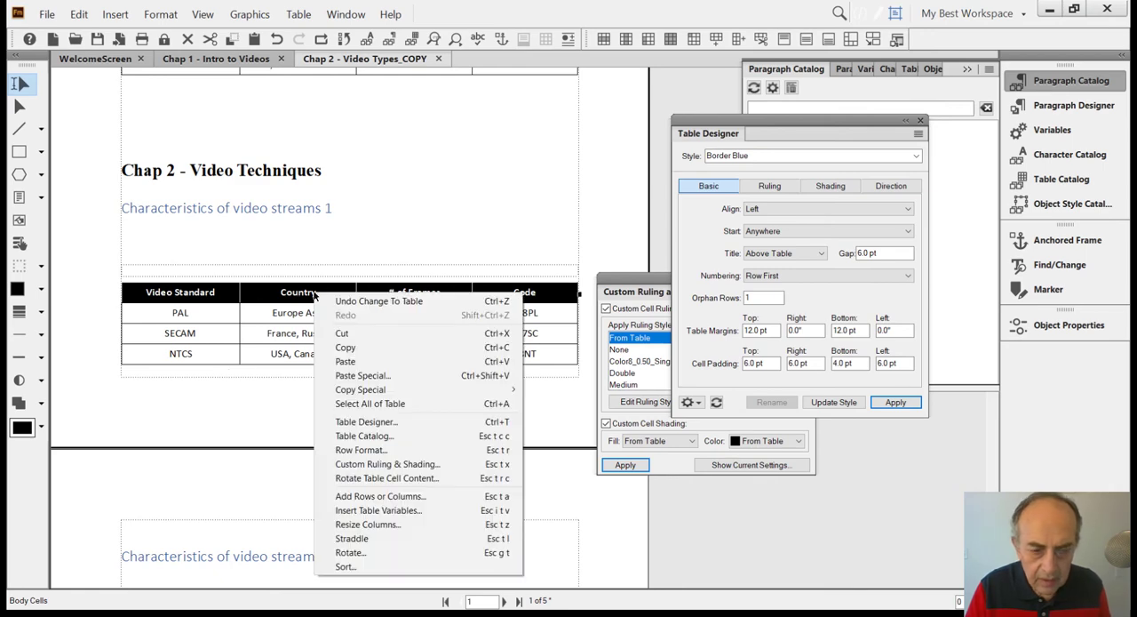
{"action": "mouse_move", "coordinate": [379, 496]}
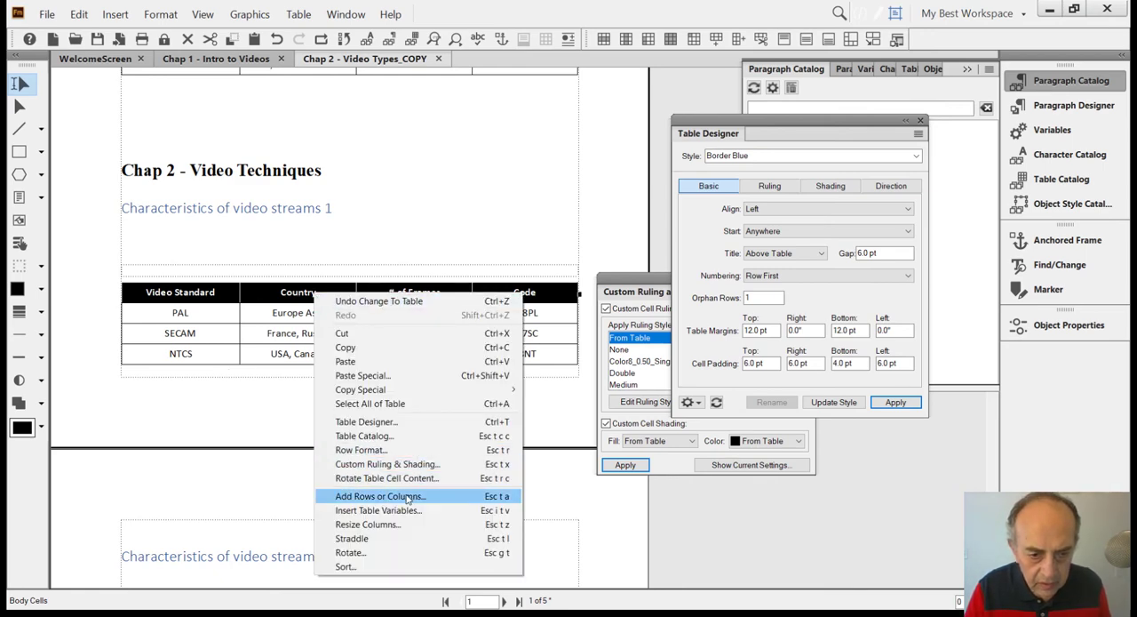
Add a heading row and move the Video Standard, Country, # of Frames, Code titles into it
{"action": "left_click", "coordinate": [379, 496]}
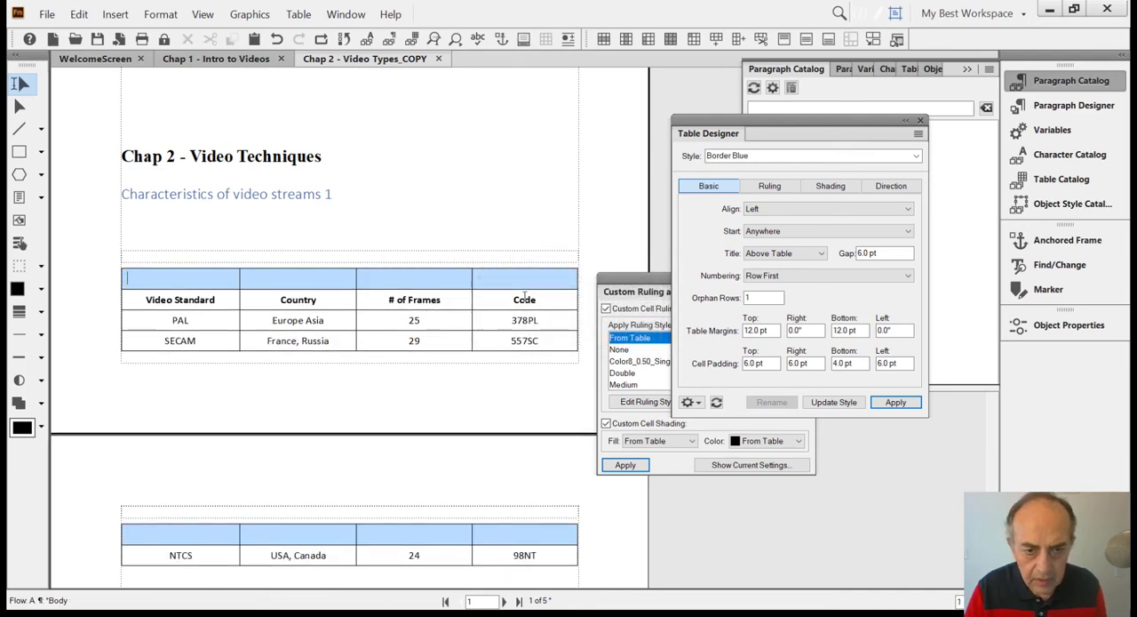
{"action": "left_click", "coordinate": [180, 299]}
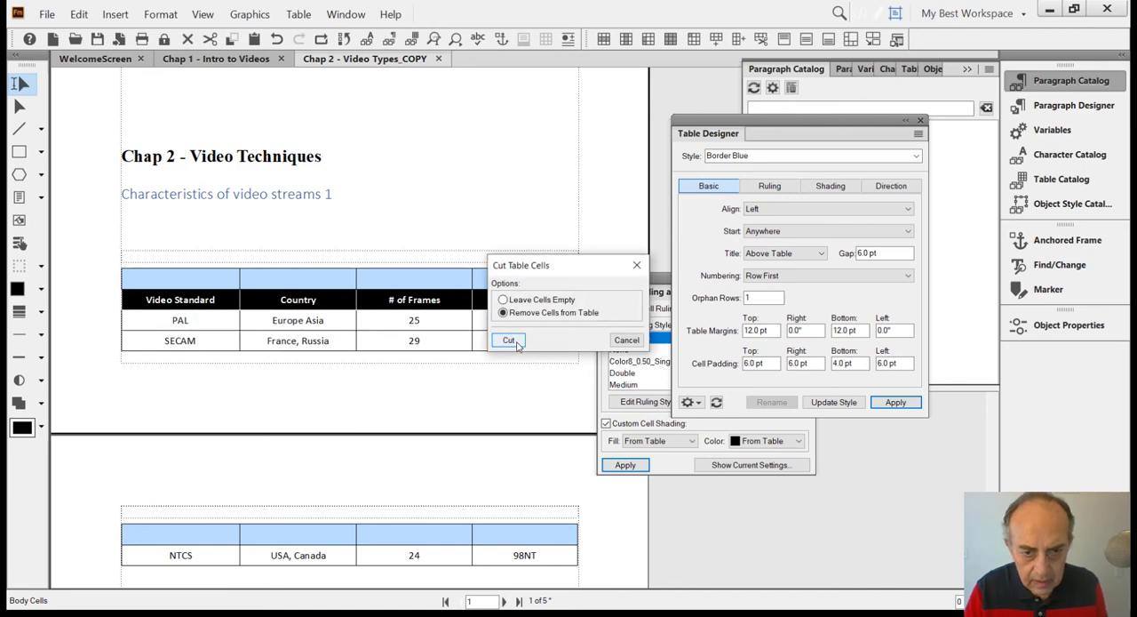
{"action": "left_click", "coordinate": [509, 340]}
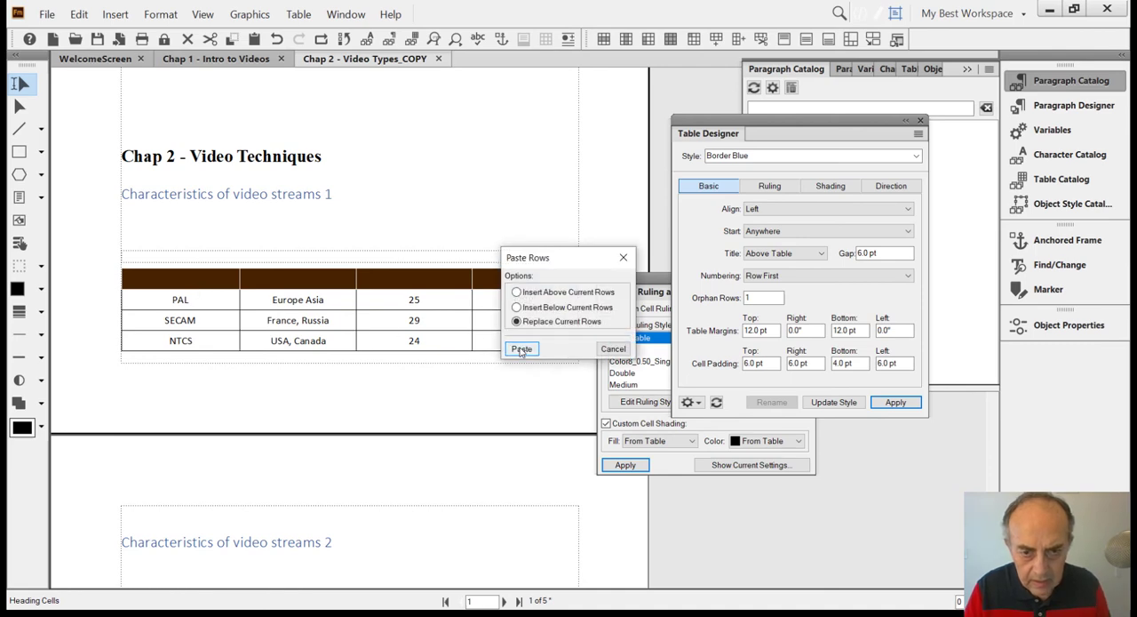
{"action": "left_click", "coordinate": [522, 348]}
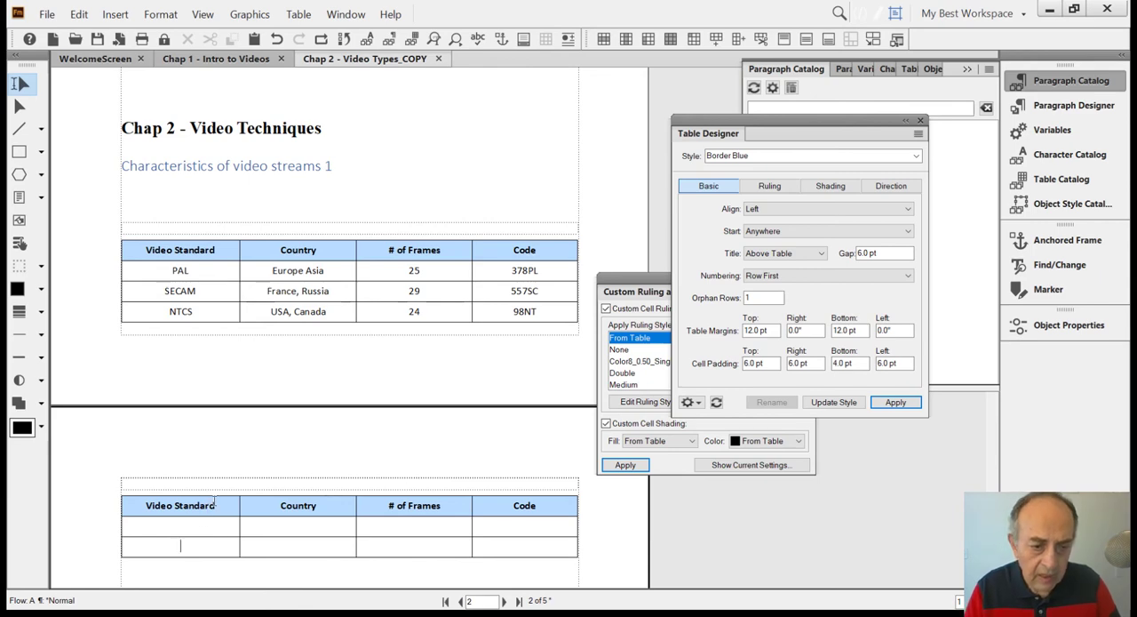
{"action": "mouse_move", "coordinate": [260, 487]}
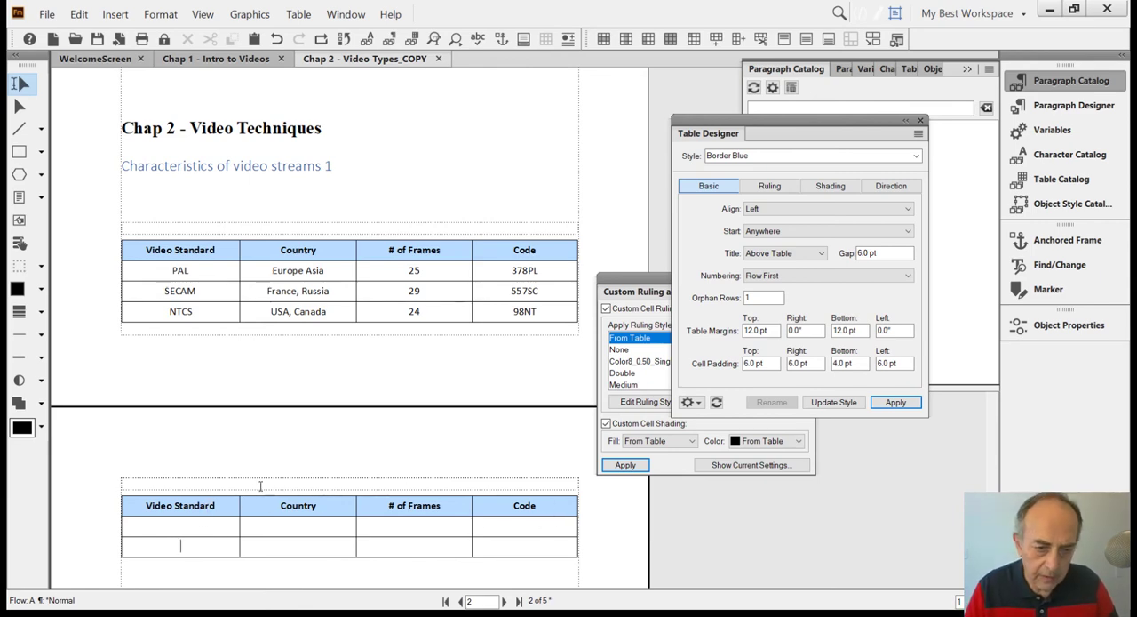
{"action": "mouse_move", "coordinate": [546, 311]}
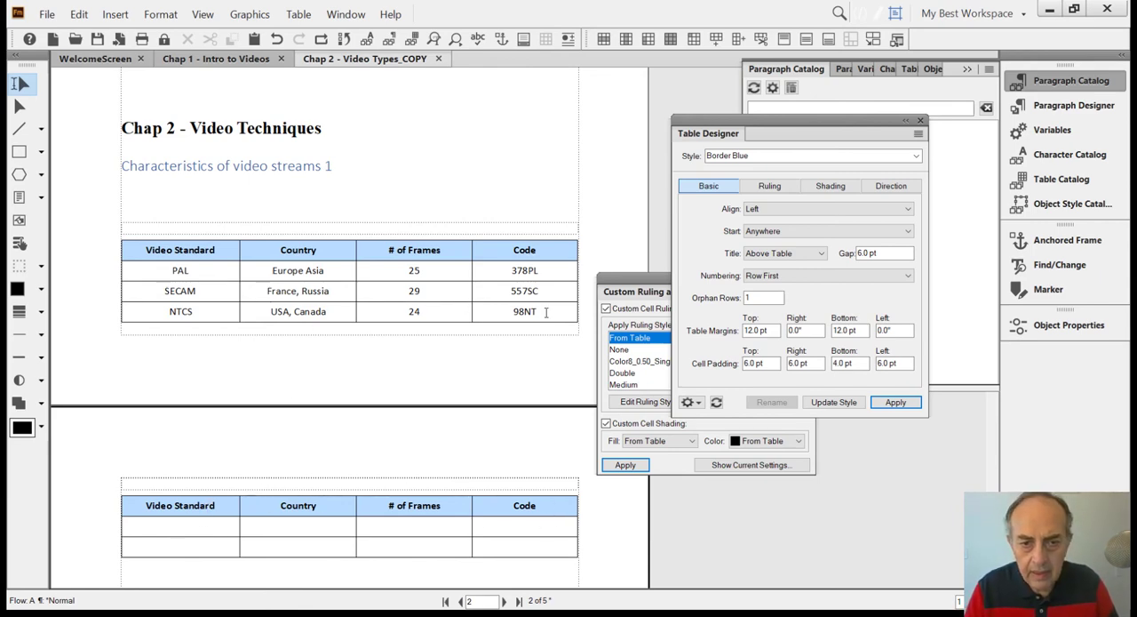
{"action": "double_click", "coordinate": [530, 311]}
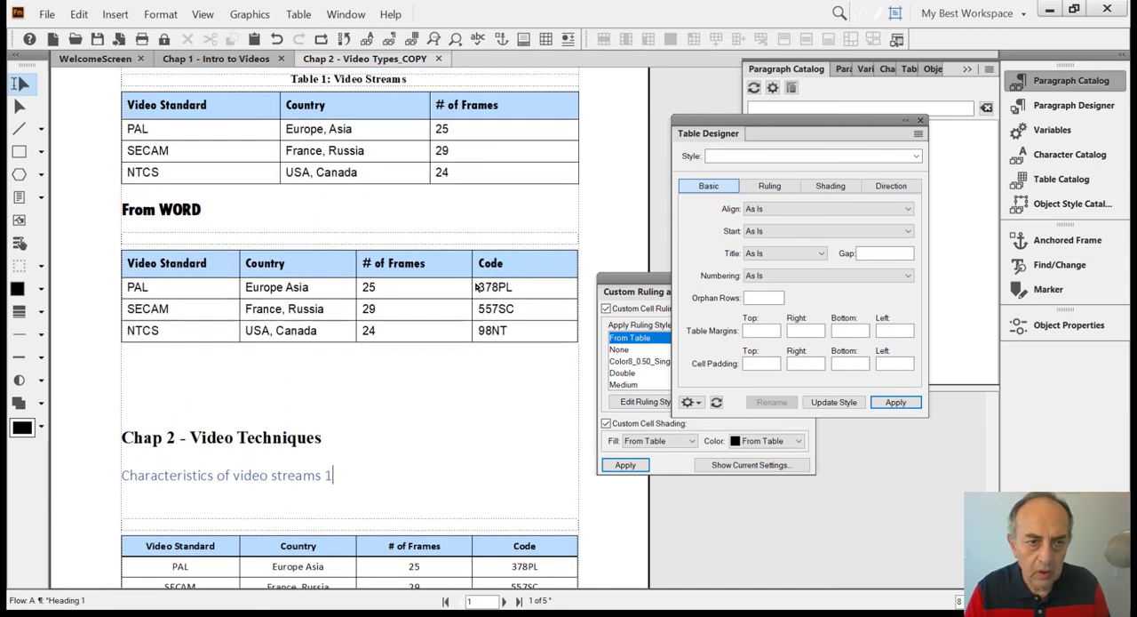
{"action": "scroll", "scroll_direction": "down", "scroll_amount": 3}
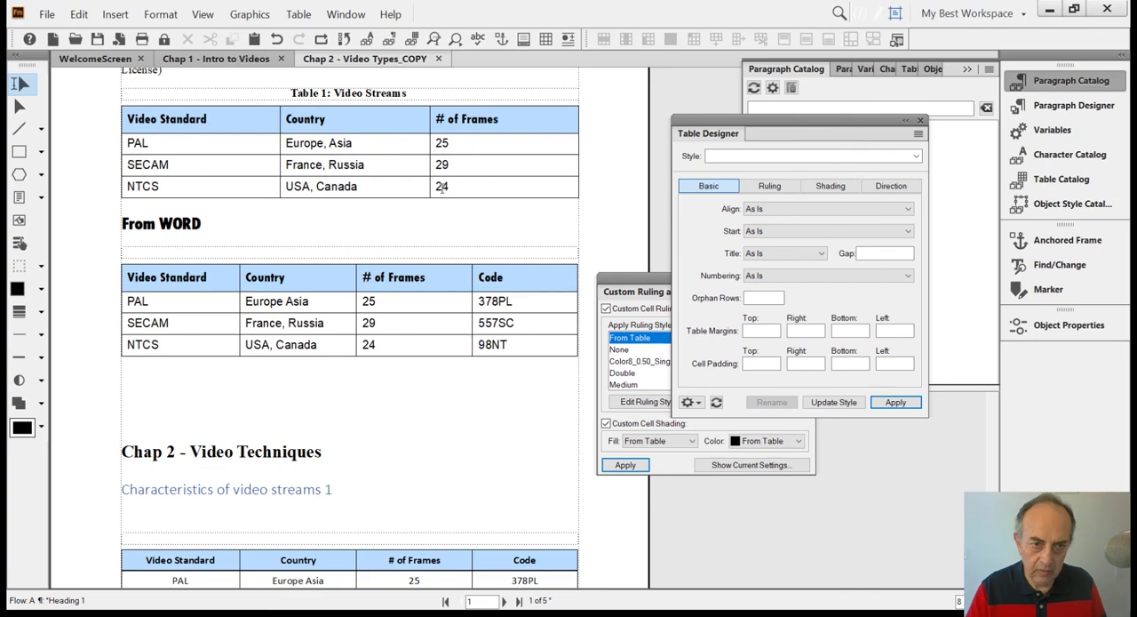